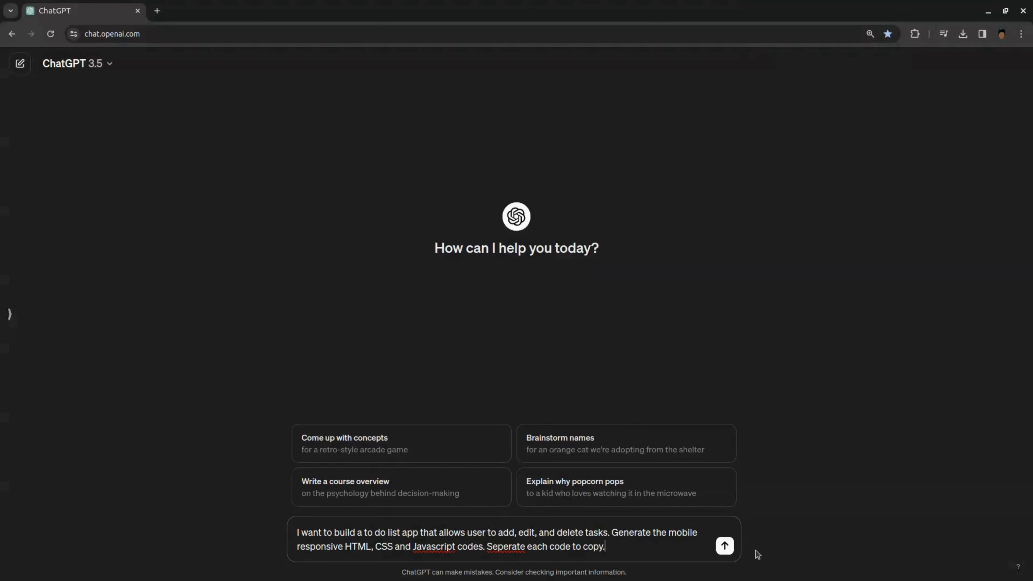
# - Send the to-do app prompt and review the generated HTML, CSS and JavaScript code
pyautogui.click(723, 546)
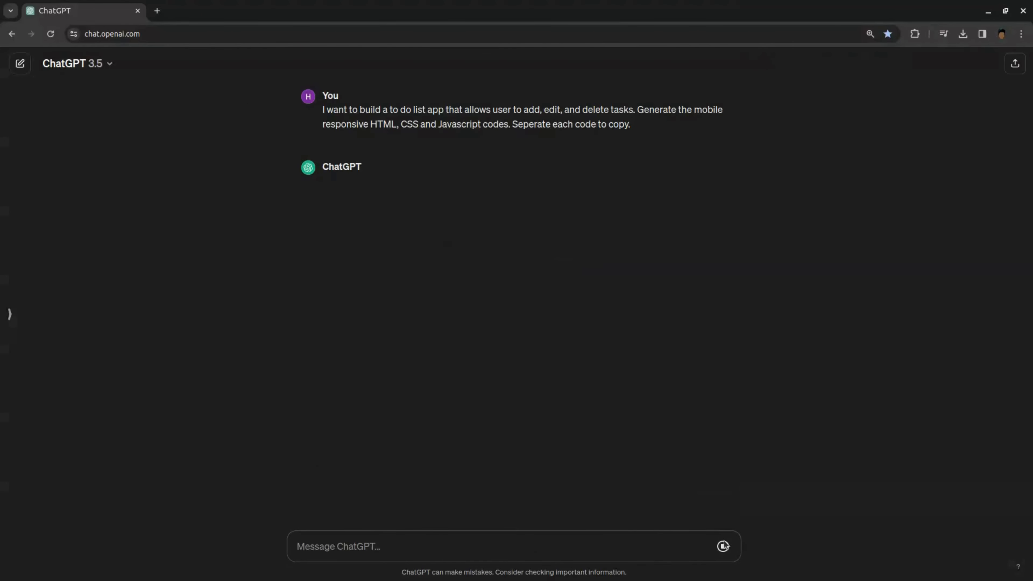
pyautogui.click(722, 546)
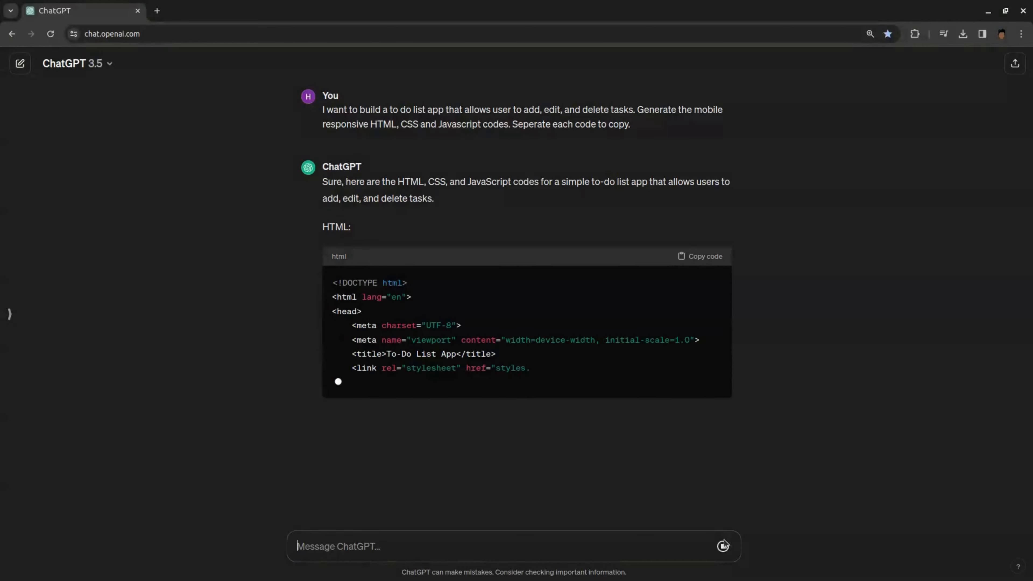
pyautogui.scroll(-3)
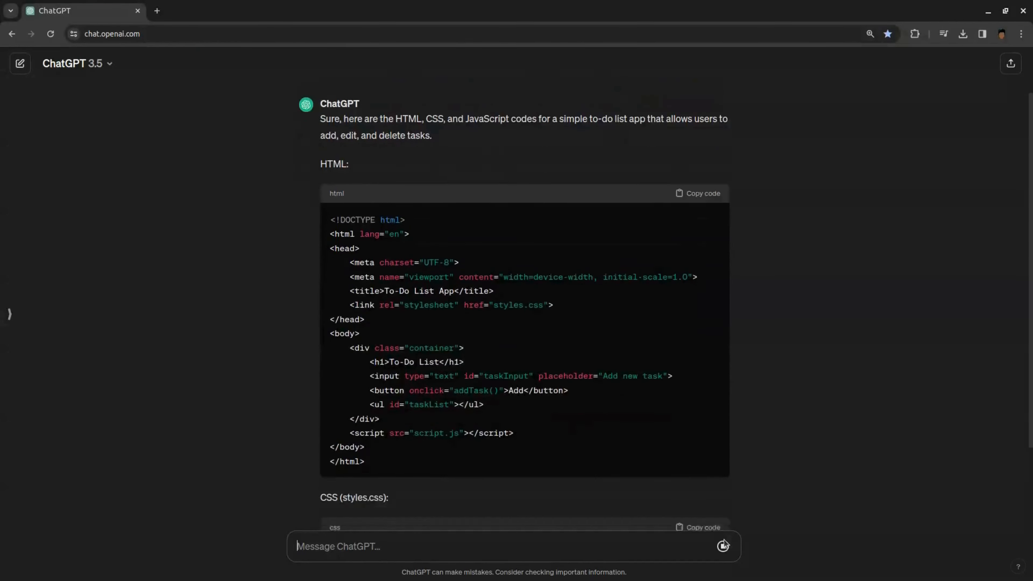
pyautogui.scroll(-3)
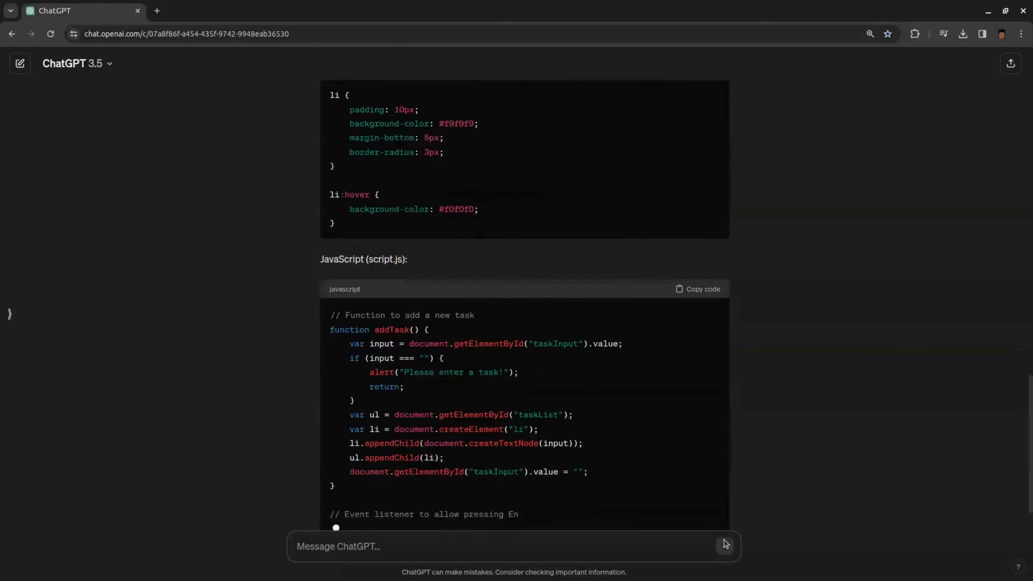
pyautogui.scroll(-3)
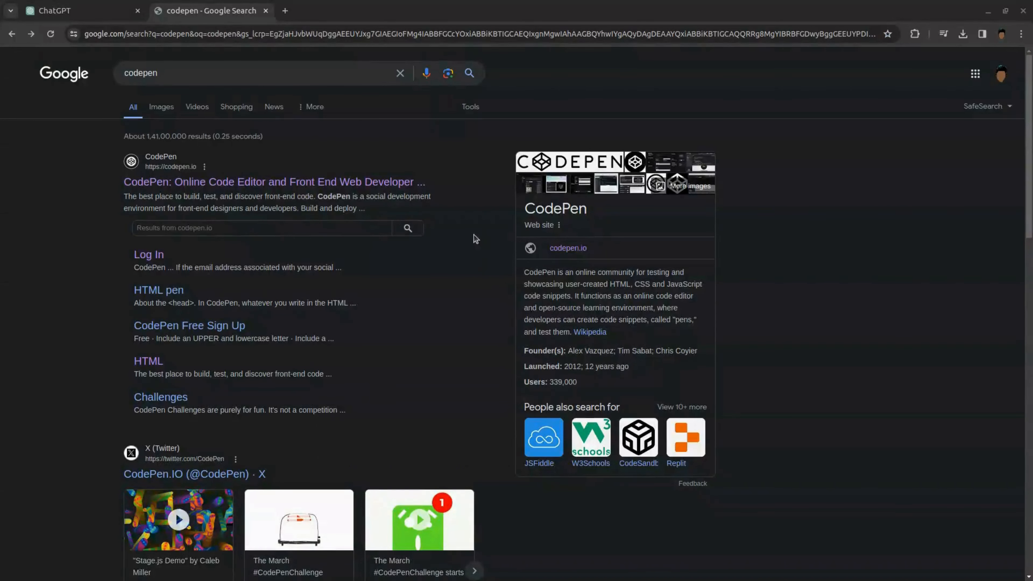
# - Log in to CodePen from the search result and start a new untitled pen
pyautogui.click(274, 182)
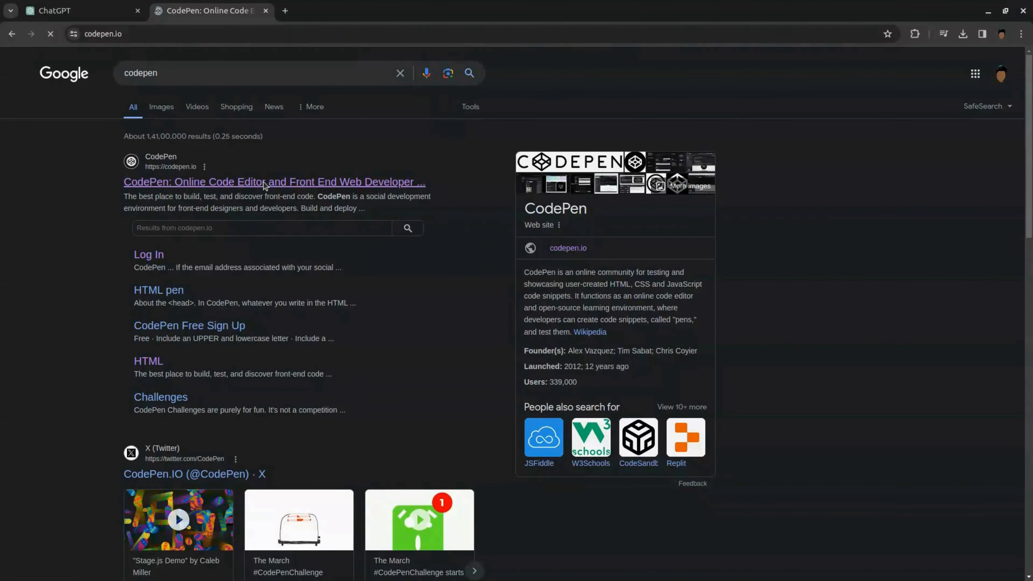
pyautogui.click(274, 182)
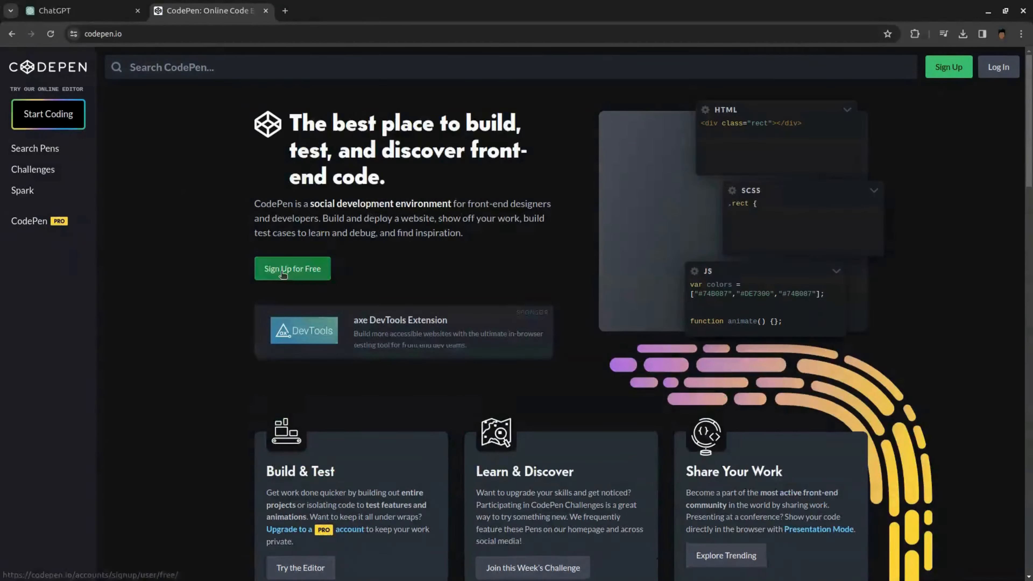
pyautogui.click(292, 269)
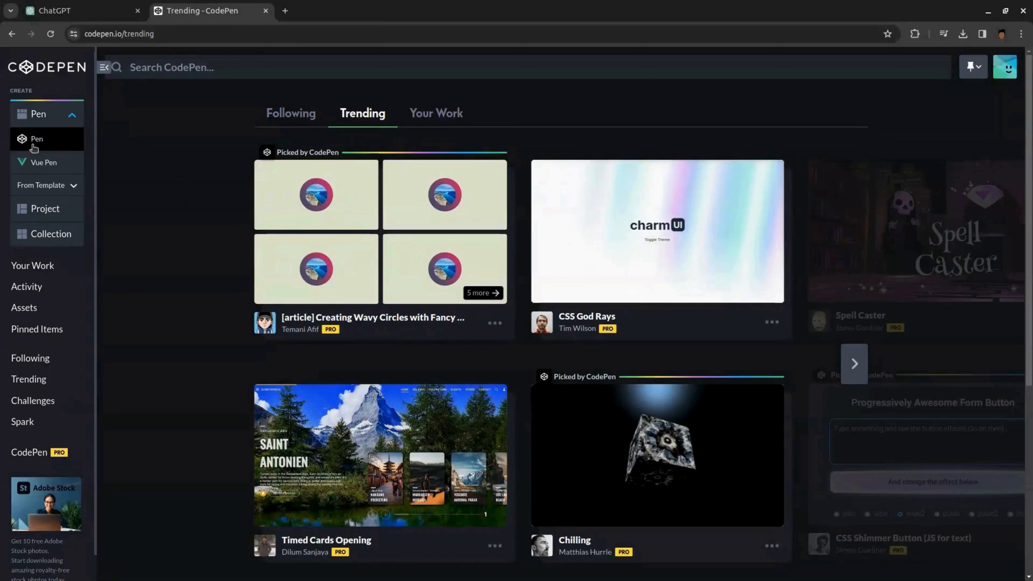
pyautogui.click(37, 140)
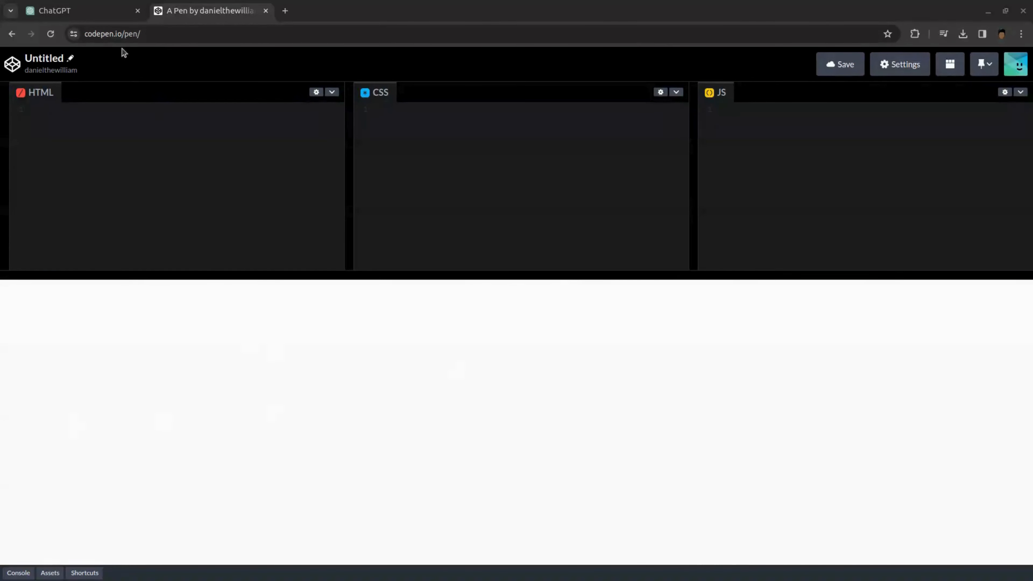
# - Paste ChatGPT's HTML, CSS and JavaScript into the pen so the preview shows the To-Do List
pyautogui.click(79, 11)
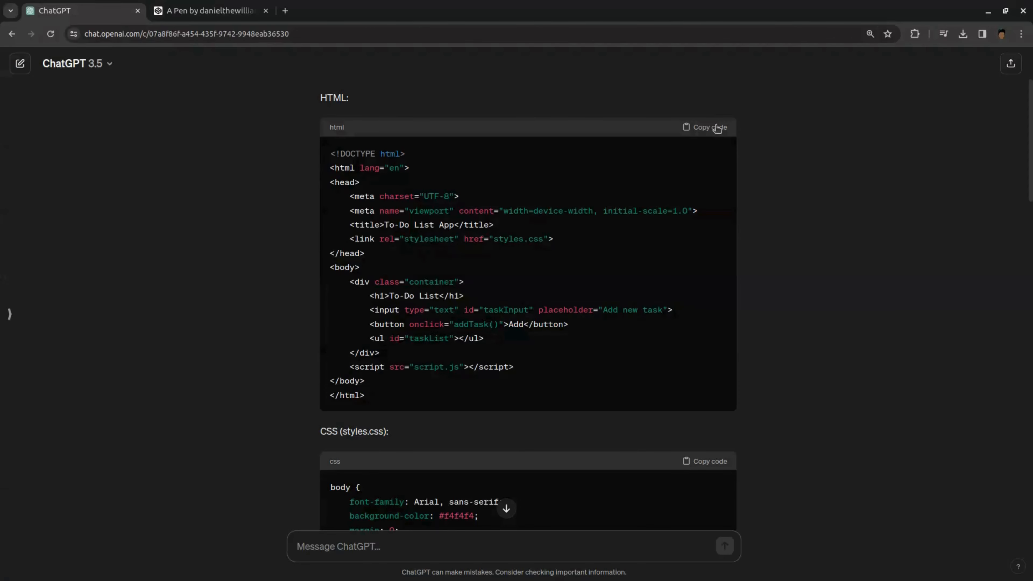
pyautogui.click(209, 11)
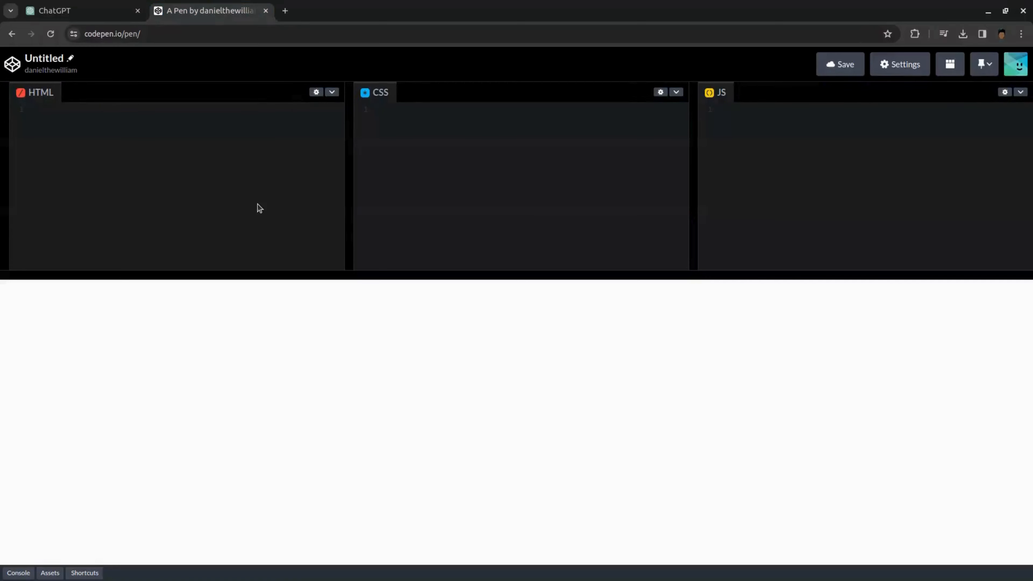
pyautogui.click(79, 11)
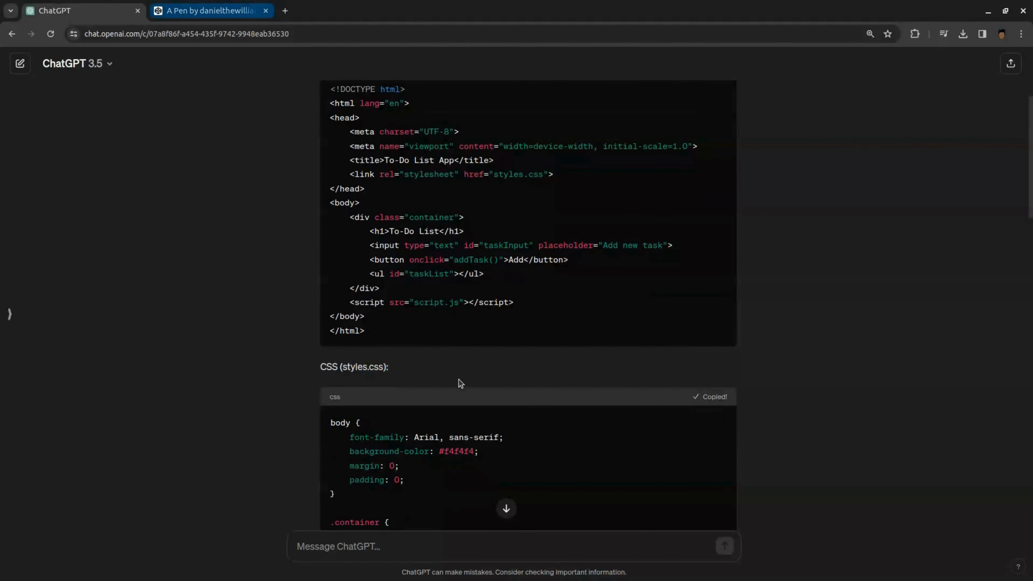
pyautogui.click(208, 11)
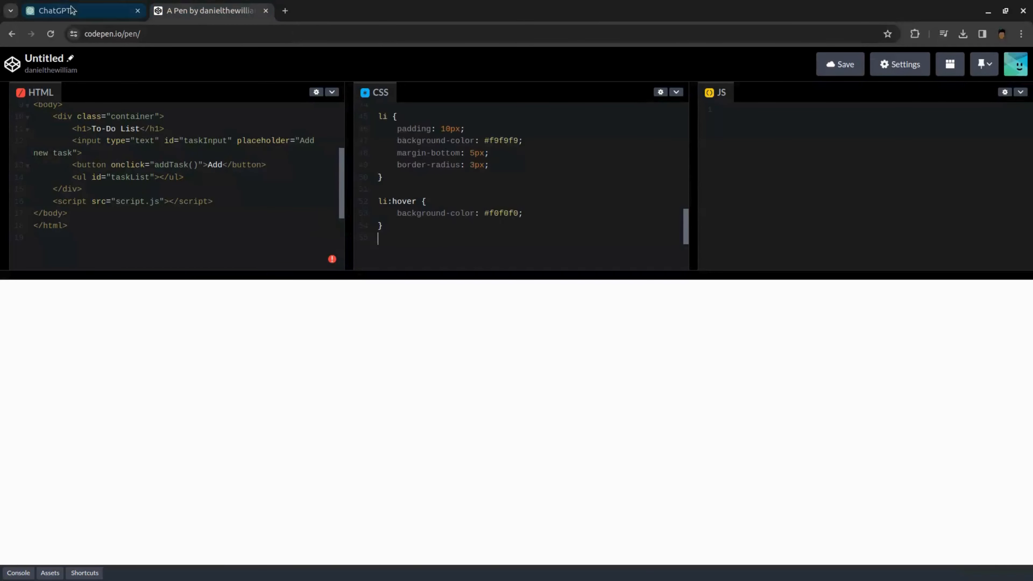
pyautogui.click(73, 11)
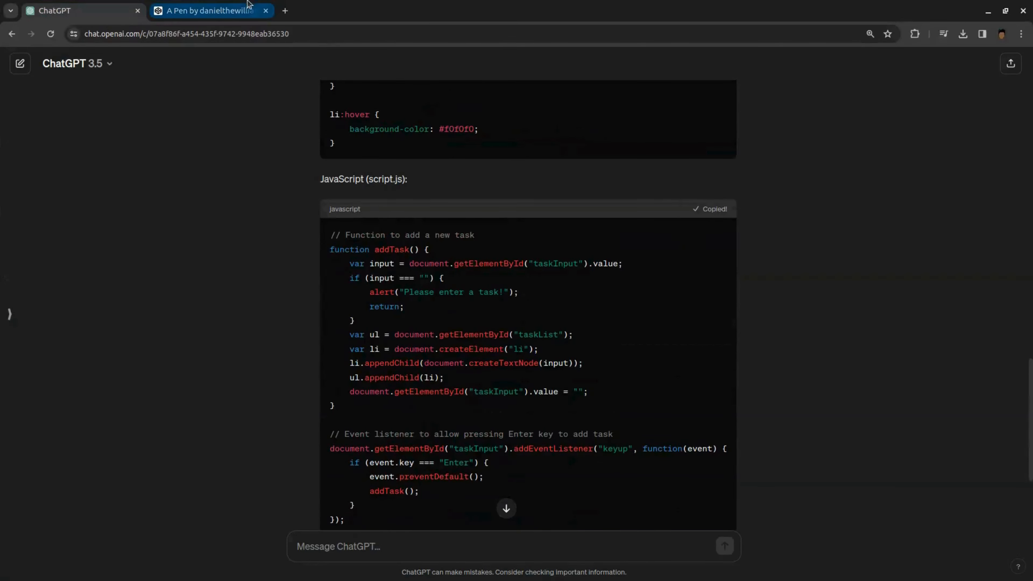
pyautogui.click(211, 11)
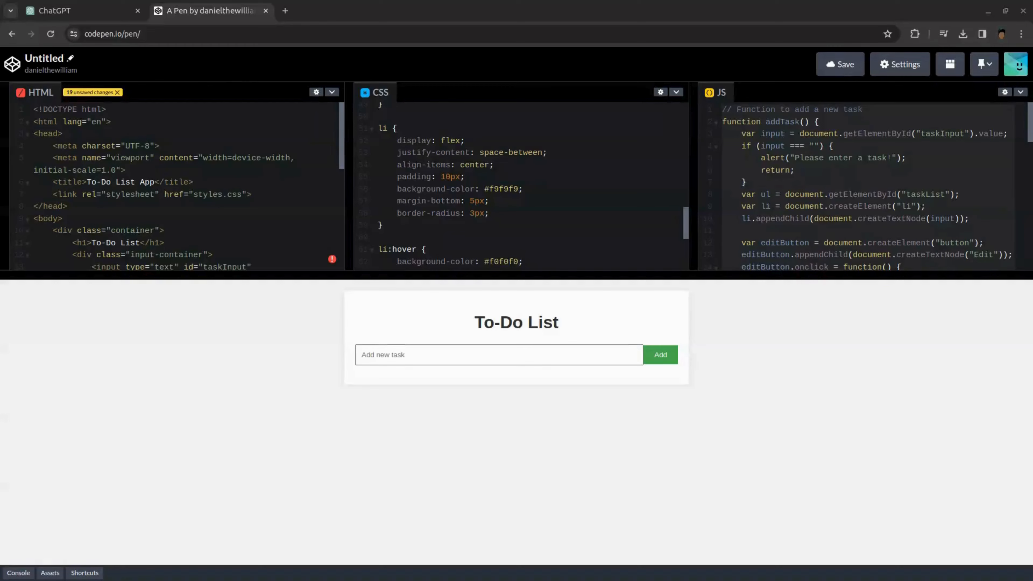
pyautogui.click(498, 355)
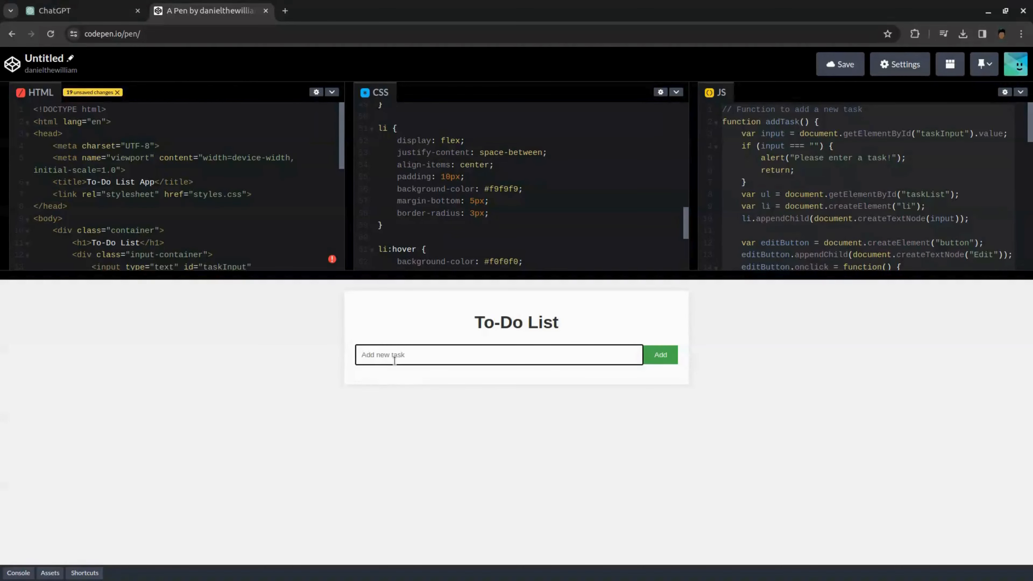
pyautogui.write('Read a Bo')
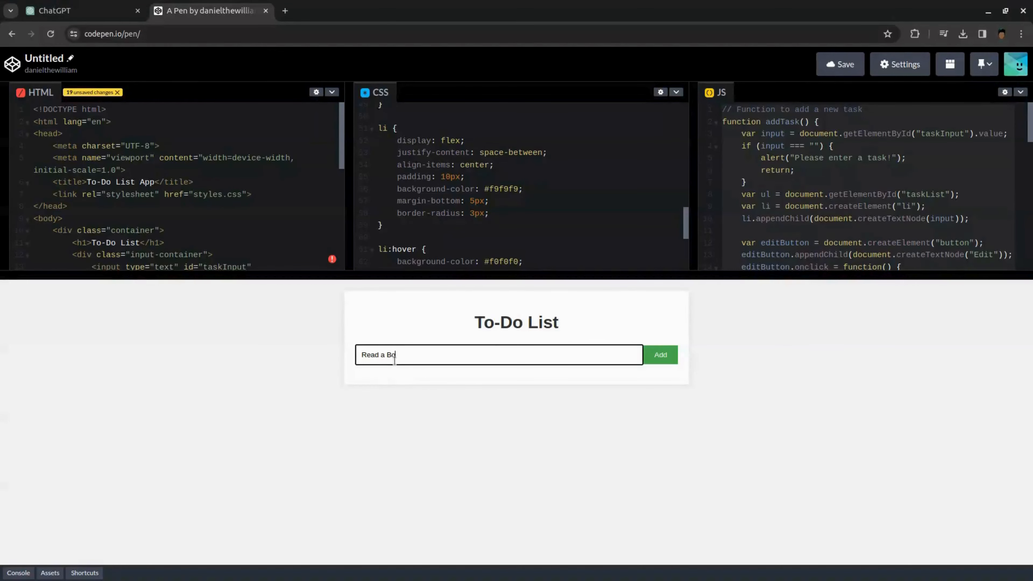
pyautogui.click(660, 354)
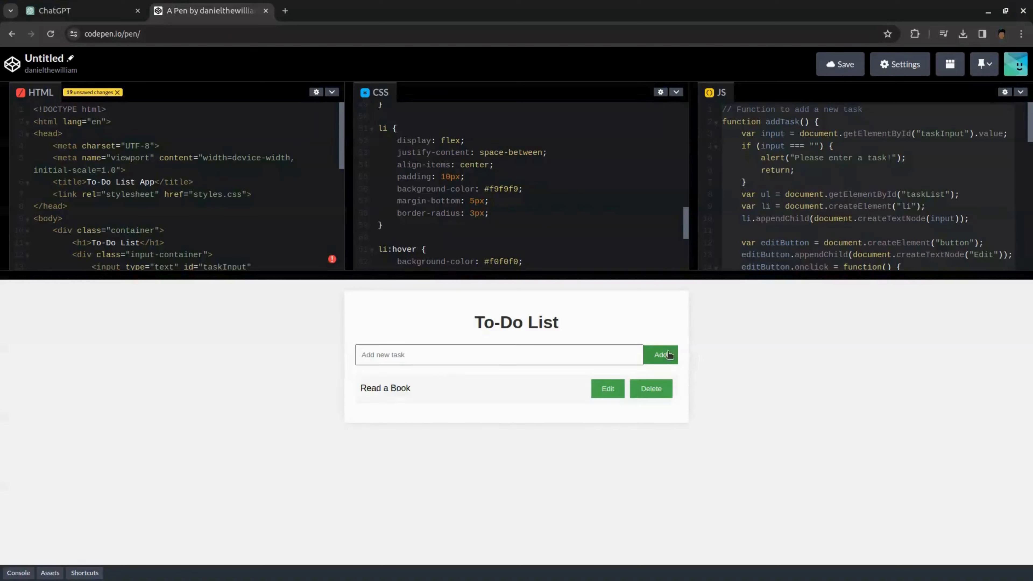
pyautogui.click(650, 388)
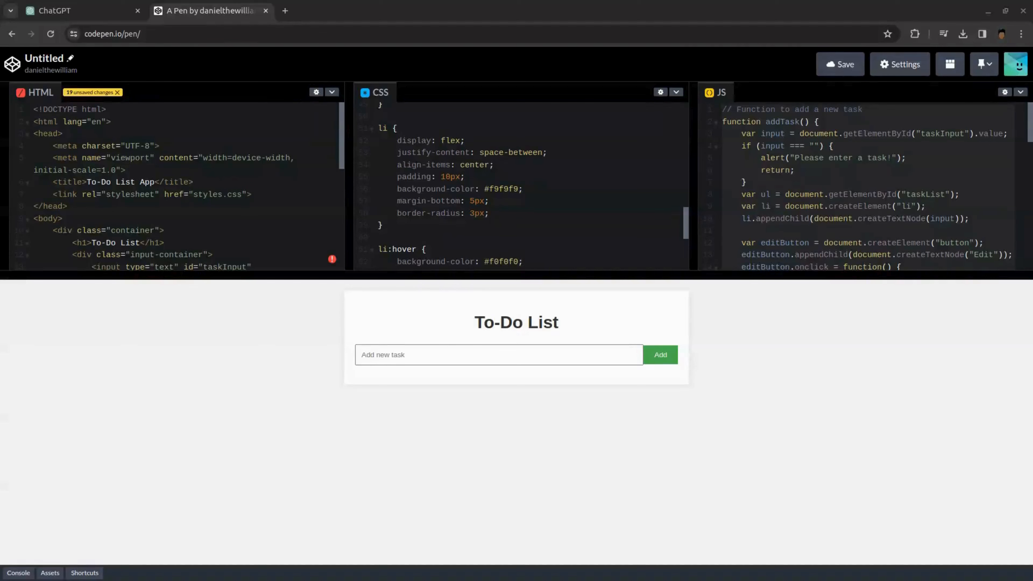
# - Replace the pen's HTML and CSS with ChatGPT's revised icon-button and gradient-background code
pyautogui.click(80, 10)
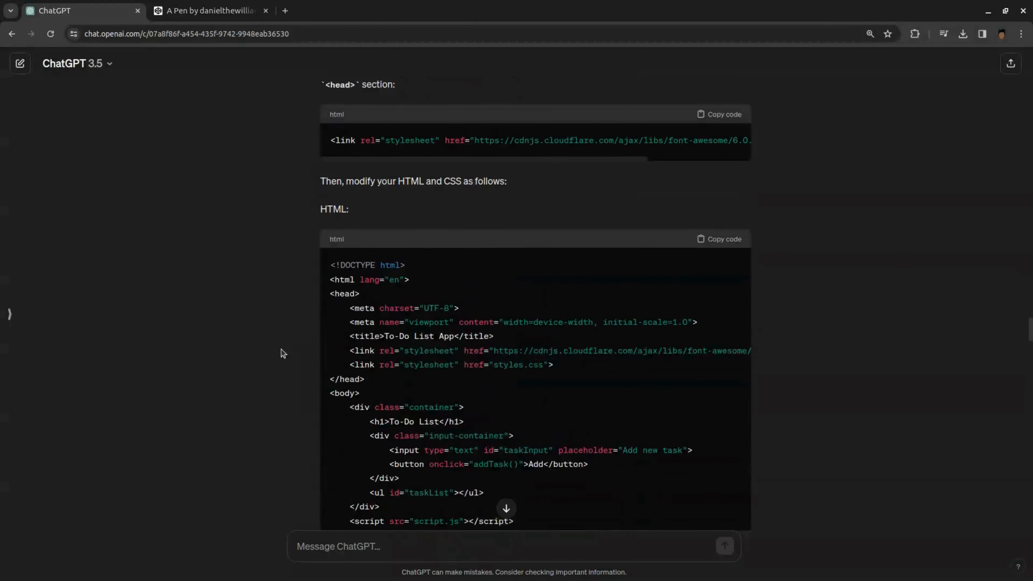
pyautogui.click(720, 238)
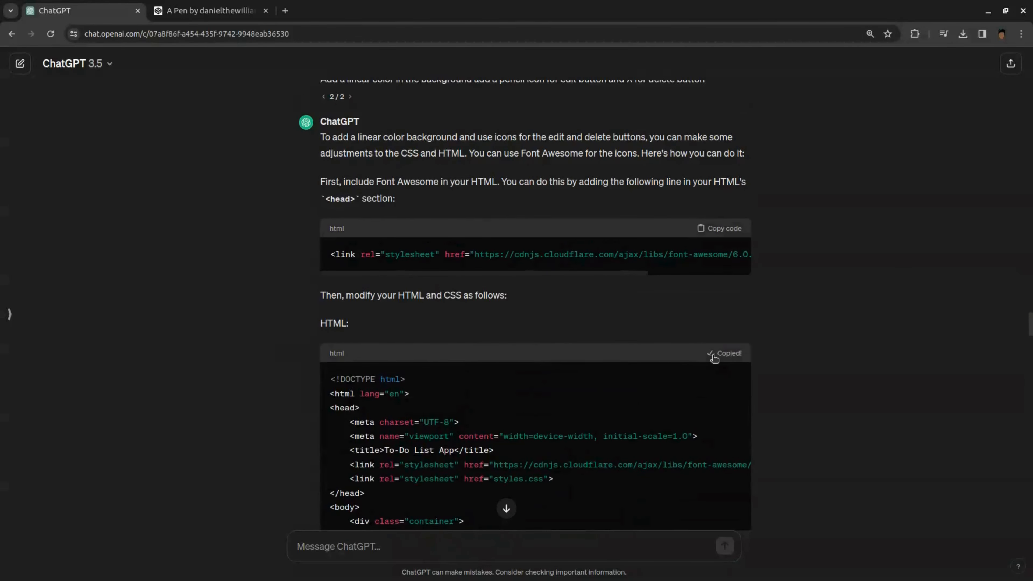
pyautogui.click(210, 11)
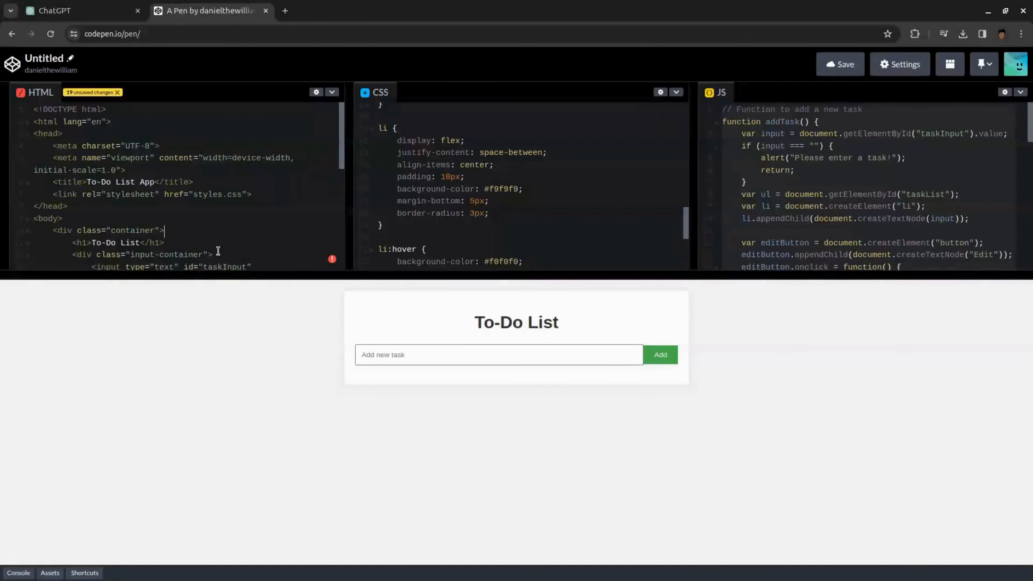
pyautogui.click(56, 11)
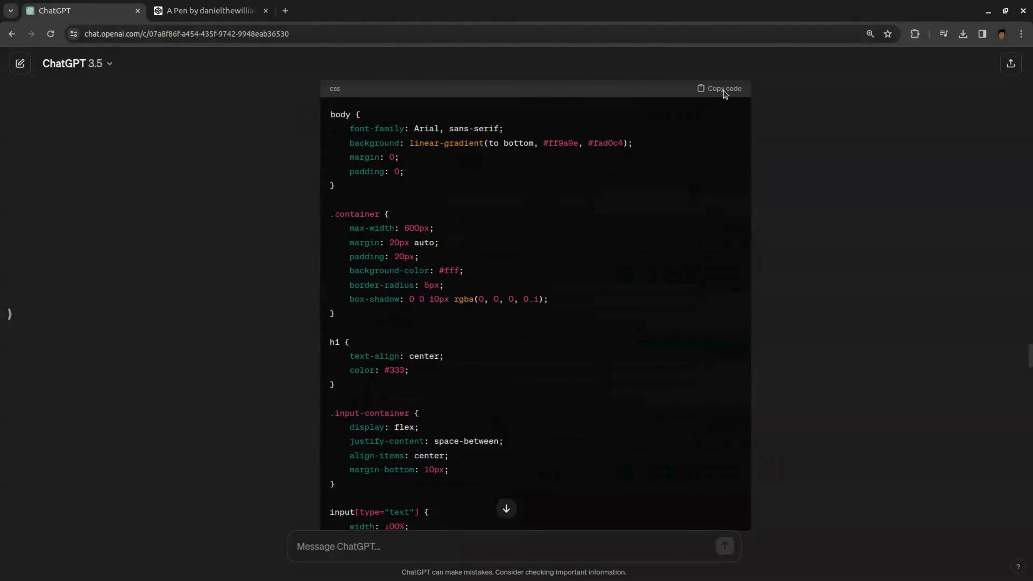
pyautogui.click(209, 11)
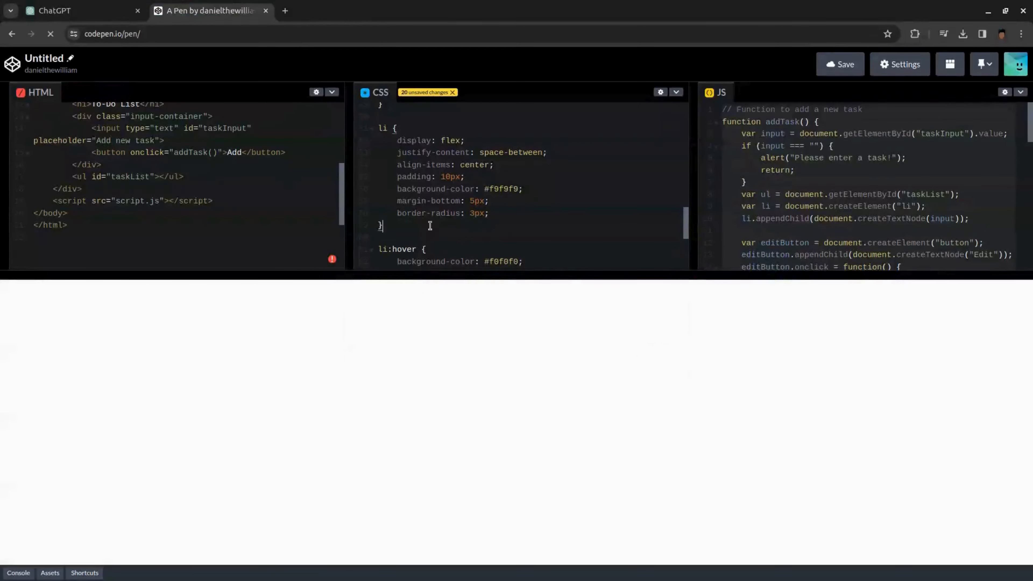
pyautogui.click(79, 11)
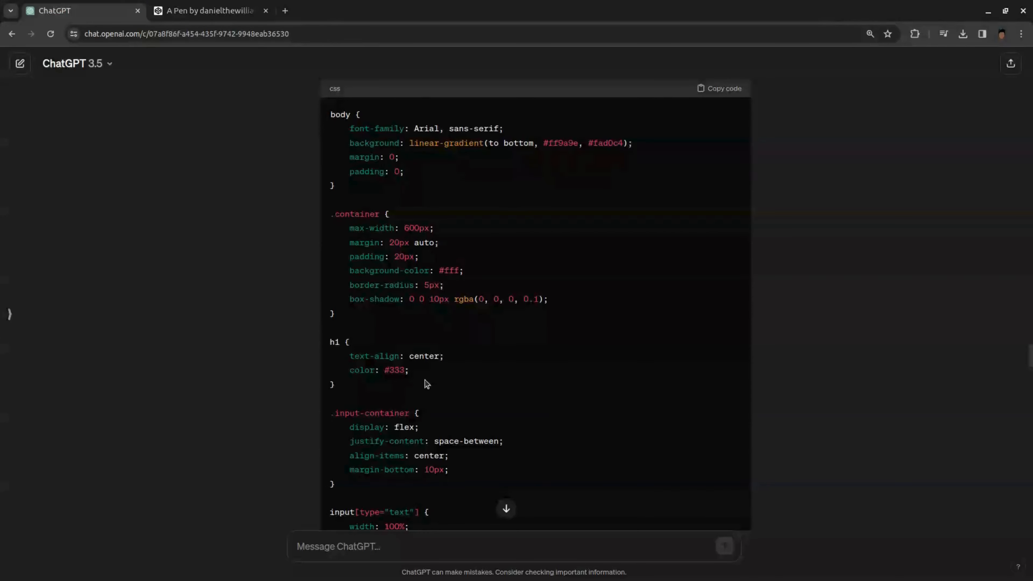
# - Add a 'Read a Book' task in the restyled preview
pyautogui.click(209, 11)
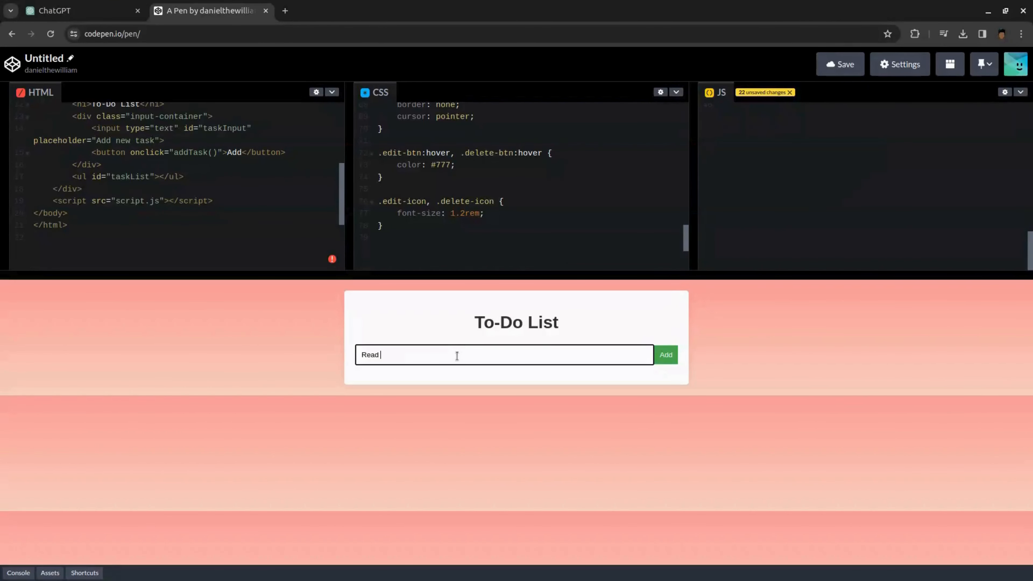
pyautogui.write('a Book')
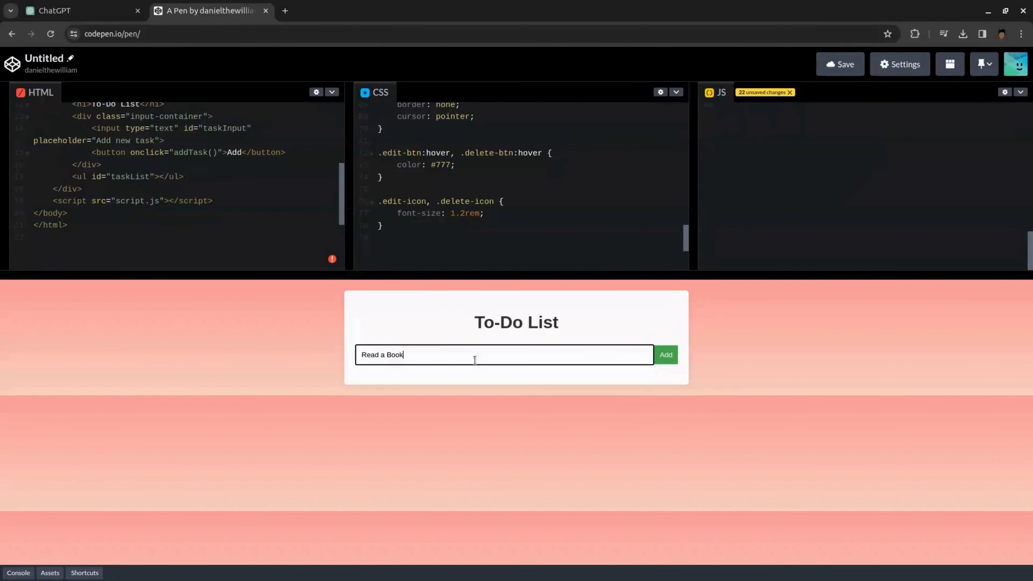
pyautogui.click(665, 354)
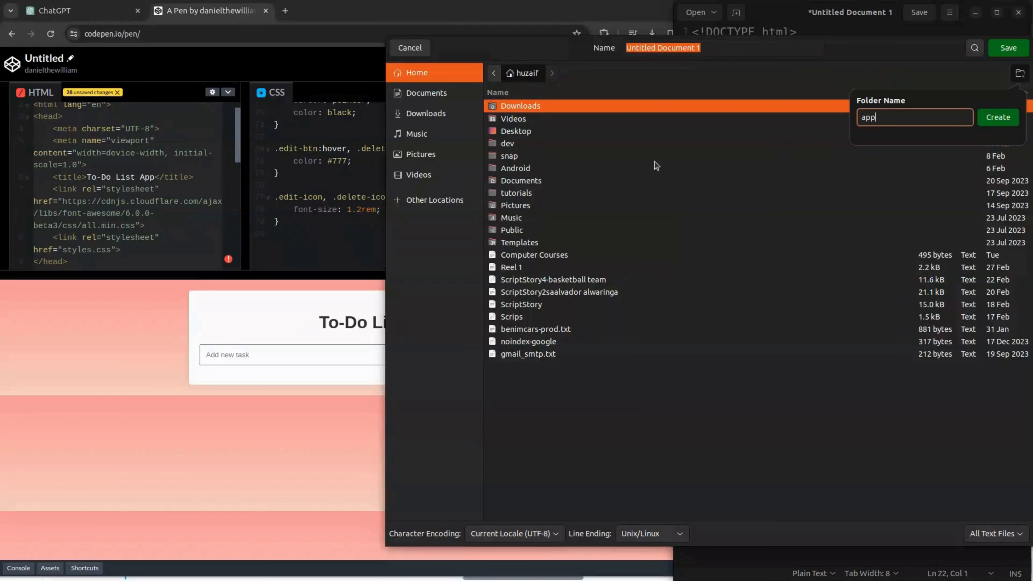
# - Save the HTML as index.html in a new app folder and start a blank document for the CSS
pyautogui.click(997, 117)
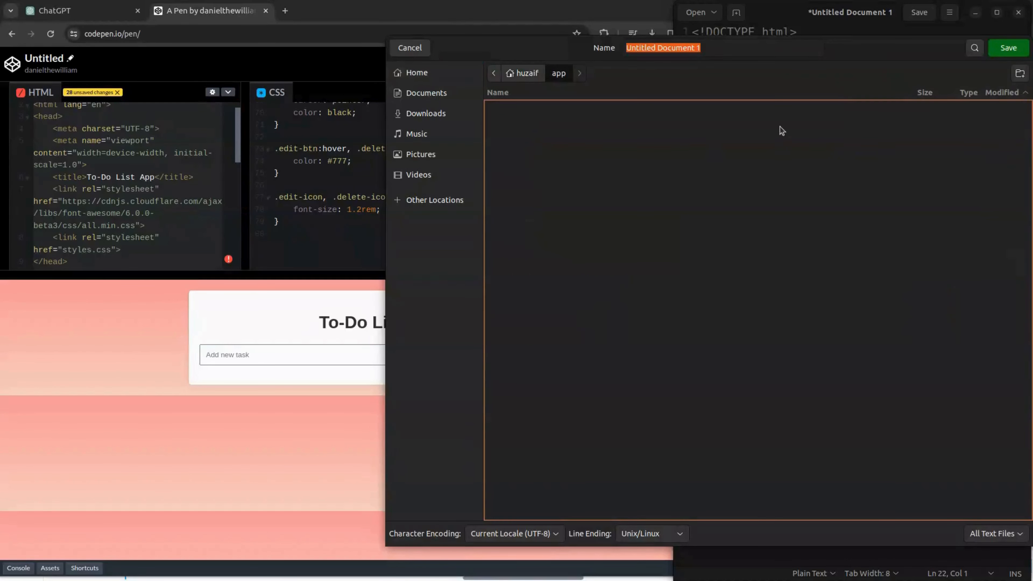
pyautogui.write('l')
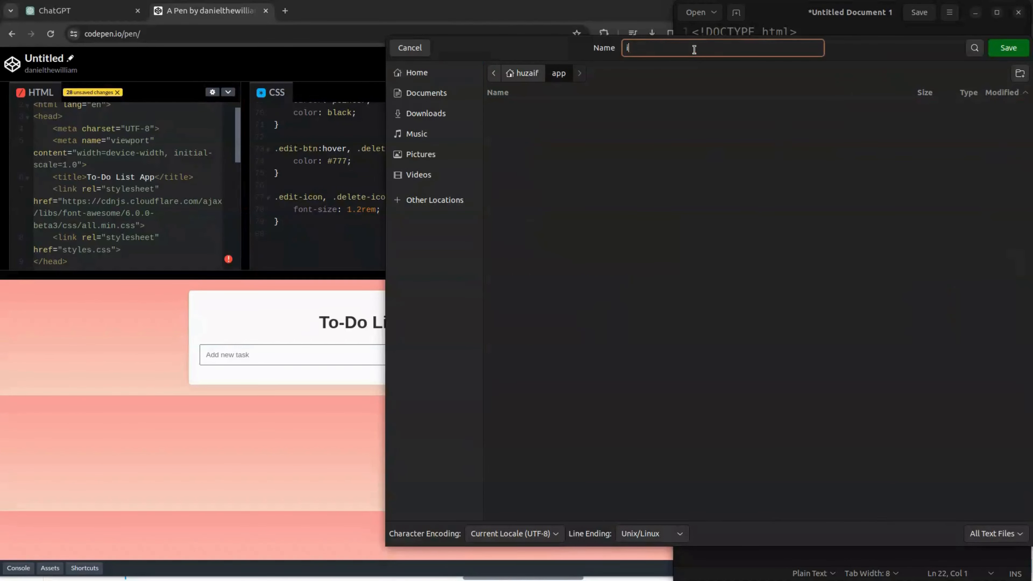
pyautogui.write('index.html')
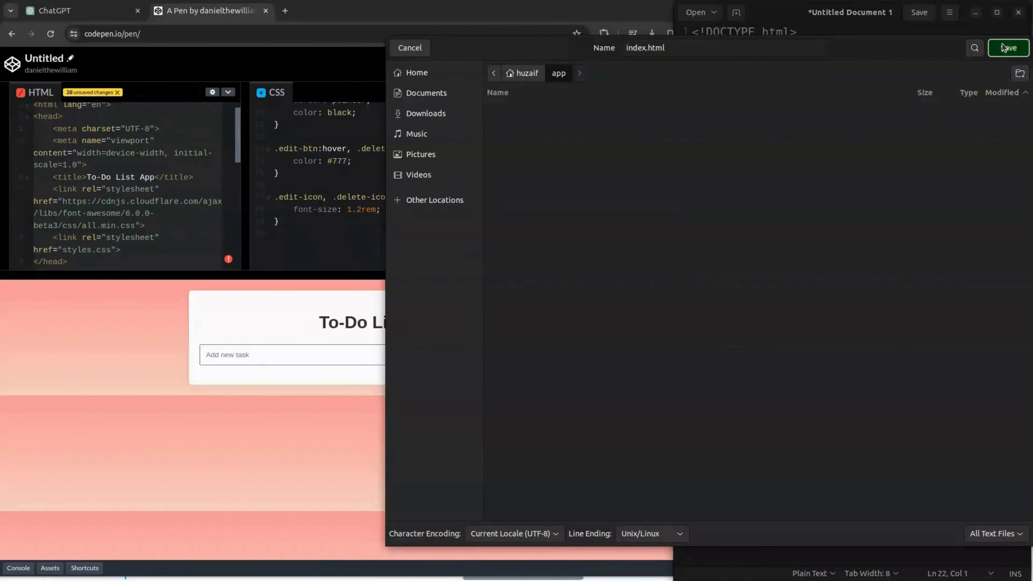
pyautogui.click(1007, 47)
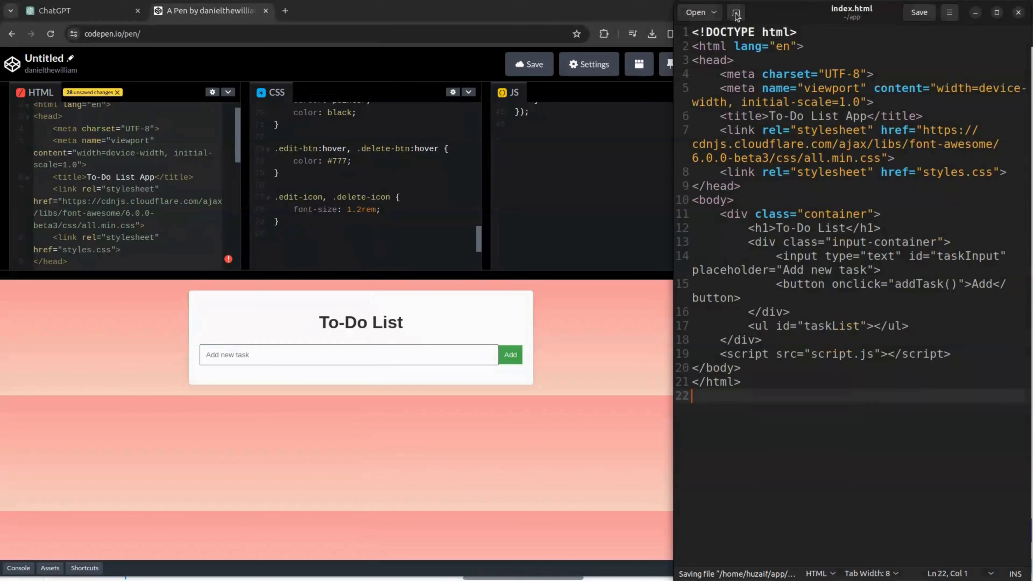
pyautogui.click(736, 12)
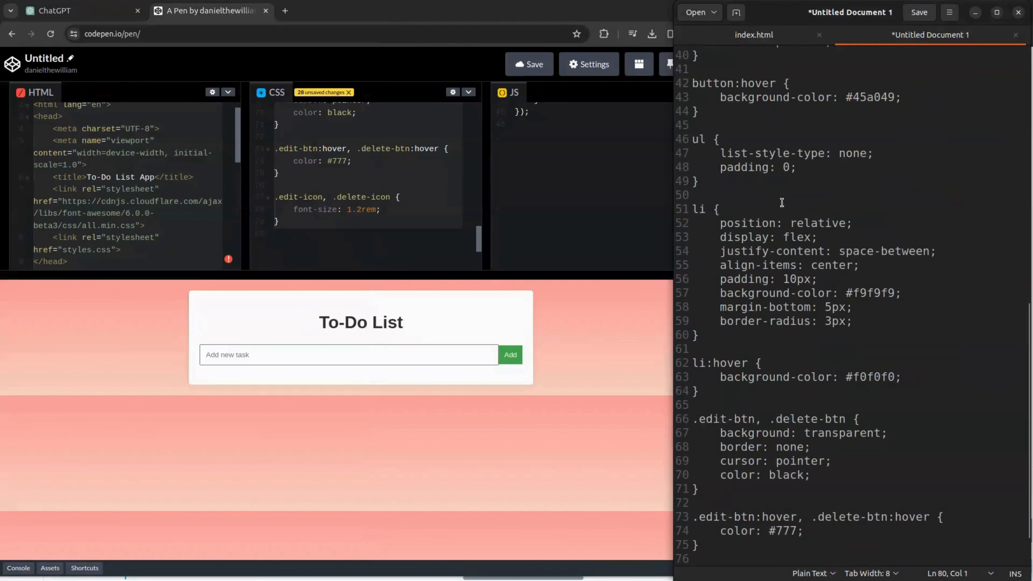
# - Save the CSS as style.css and the JavaScript as script.js in the app folder
pyautogui.click(918, 12)
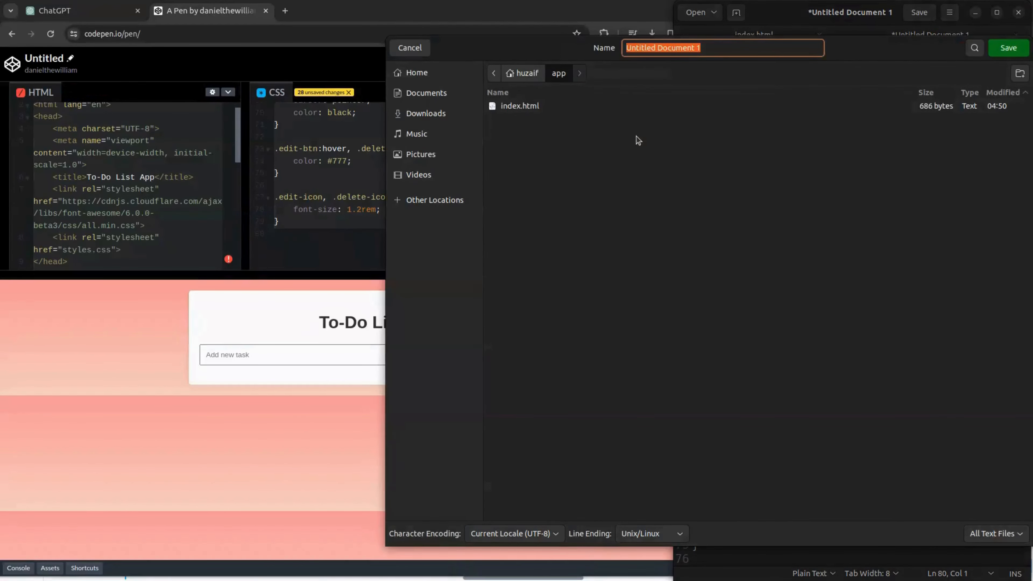
pyautogui.write('style.')
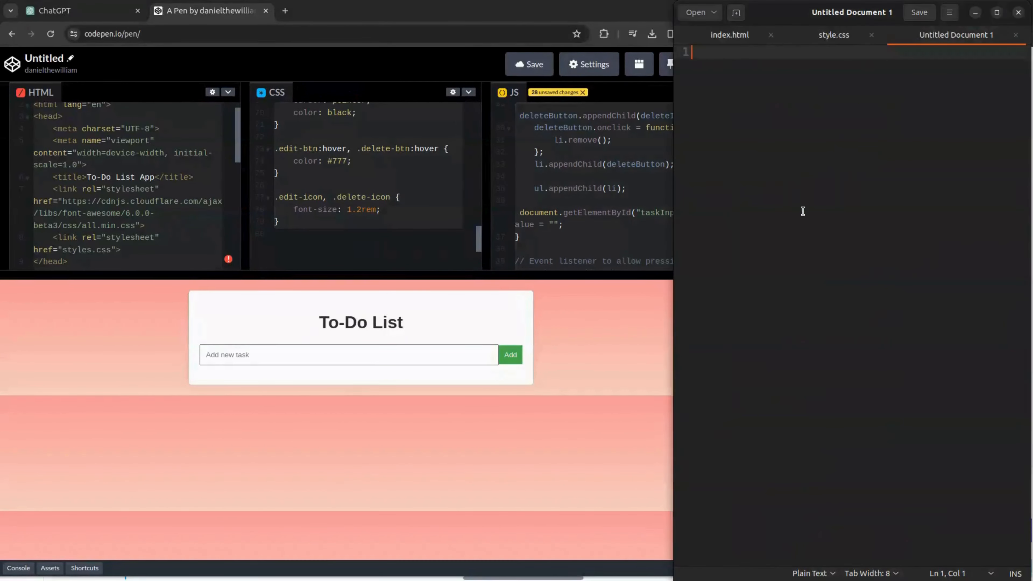
pyautogui.write('script')
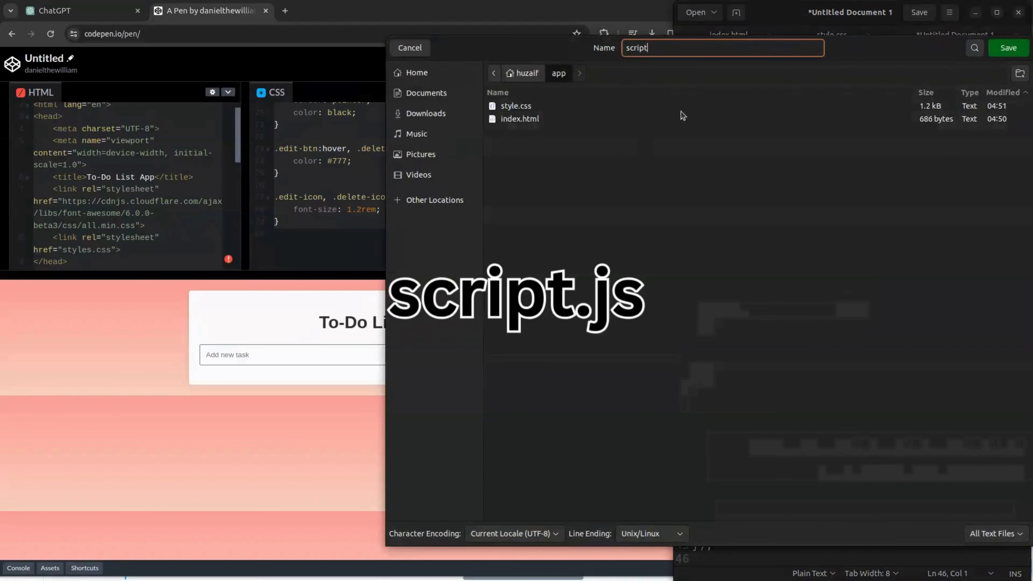
pyautogui.write('.js')
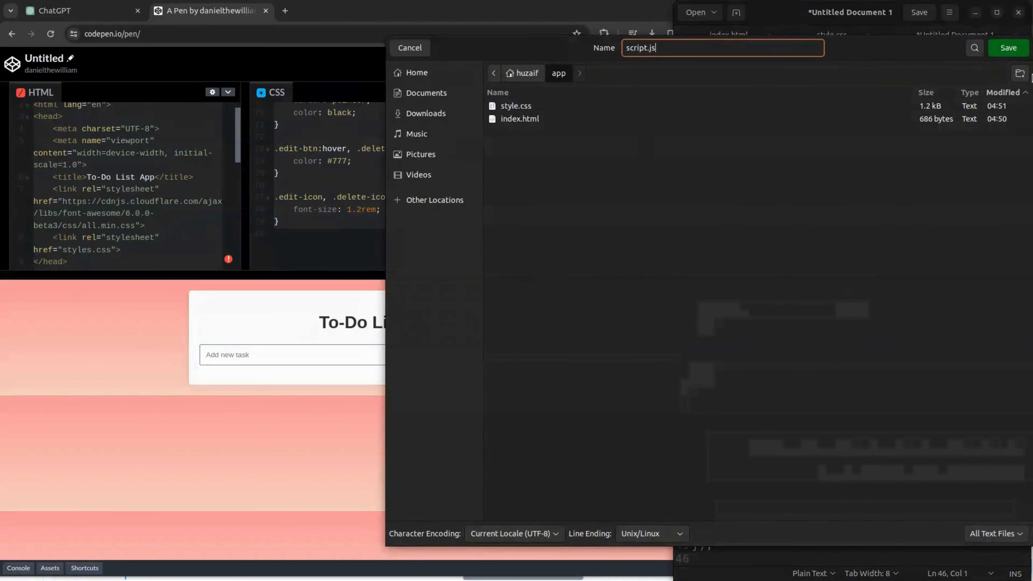
pyautogui.click(1007, 47)
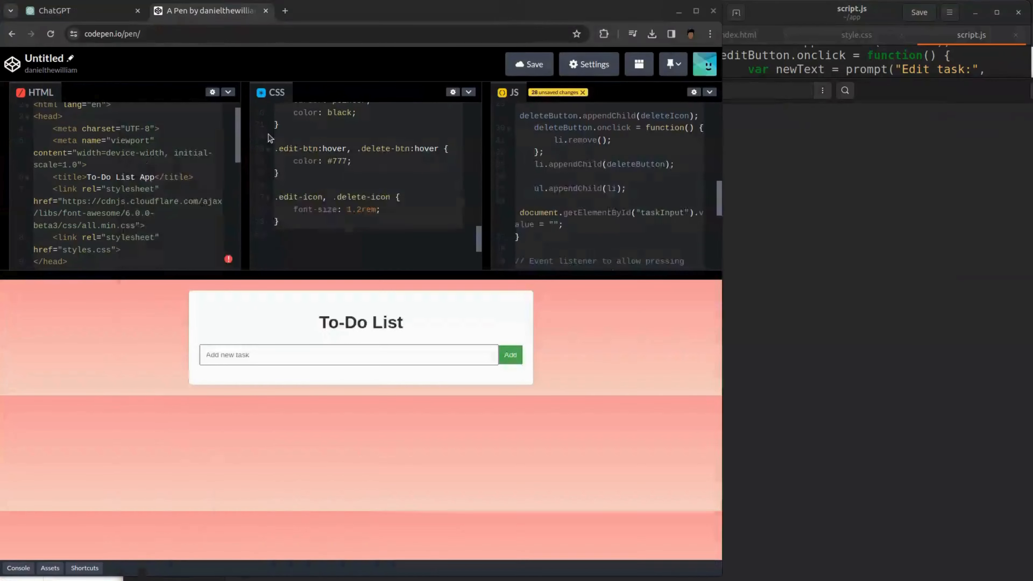
# - Test the local index.html page by typing 'Read a' in the task field
pyautogui.click(340, 11)
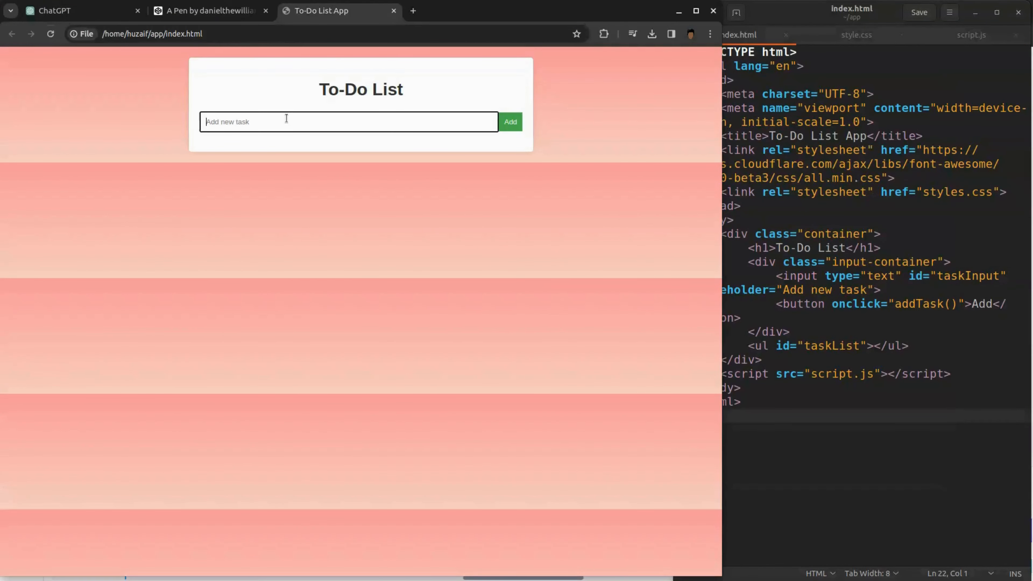
pyautogui.write('Read a')
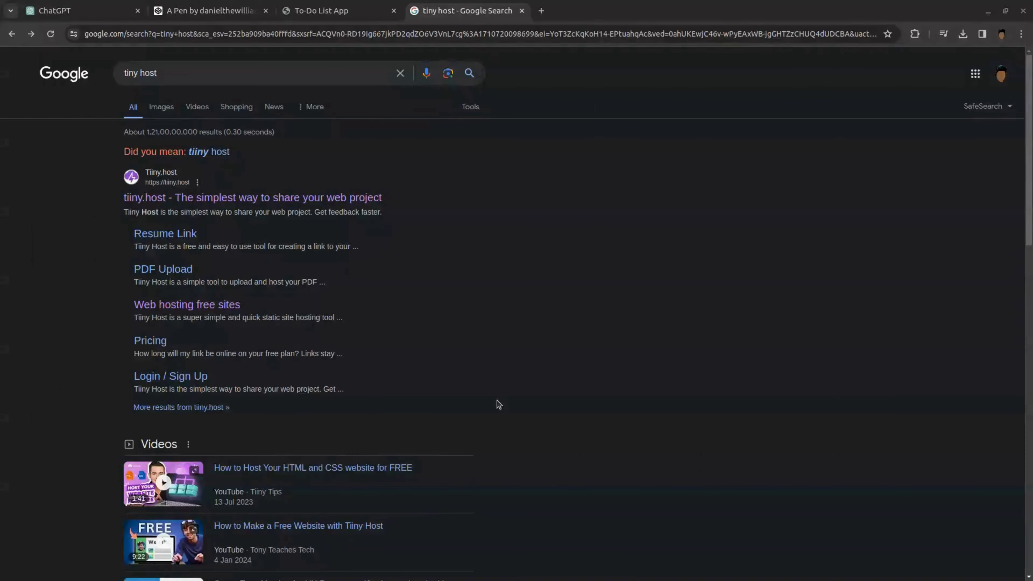
# - Name the tiiny.host link my-unique-app and compress the app folder into a zip
pyautogui.click(252, 196)
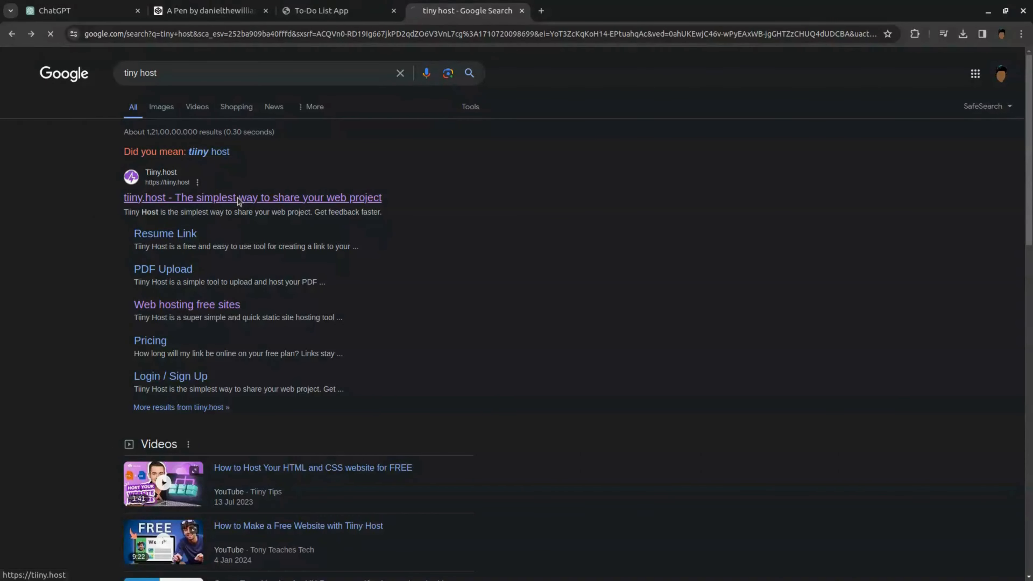
pyautogui.click(252, 197)
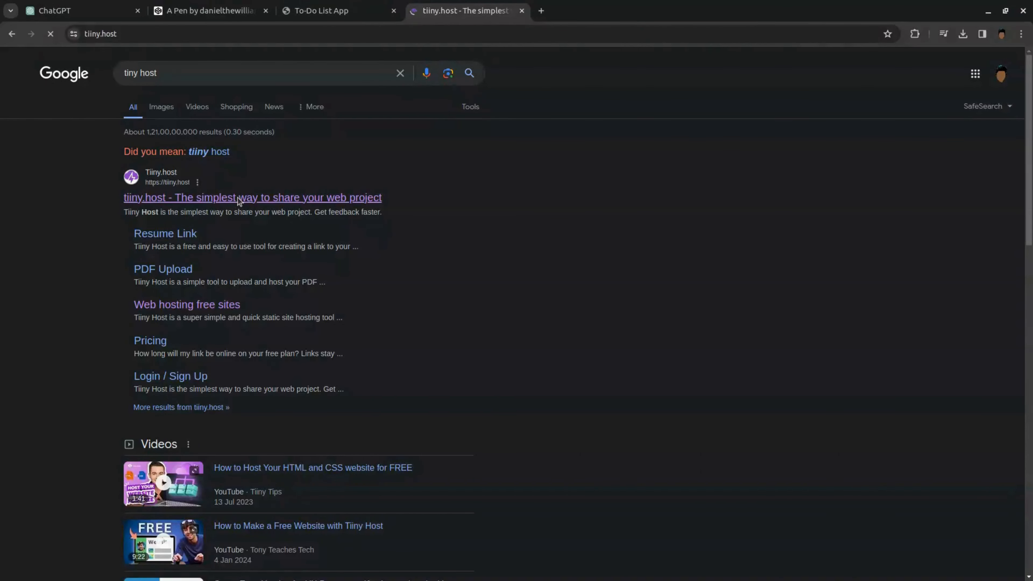
pyautogui.click(251, 197)
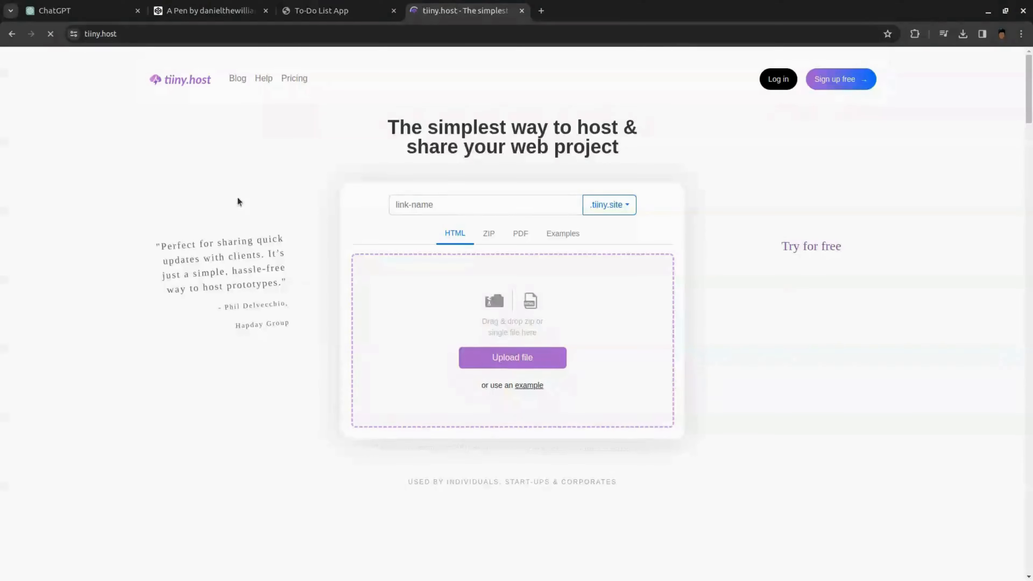
pyautogui.write('my-unique-app')
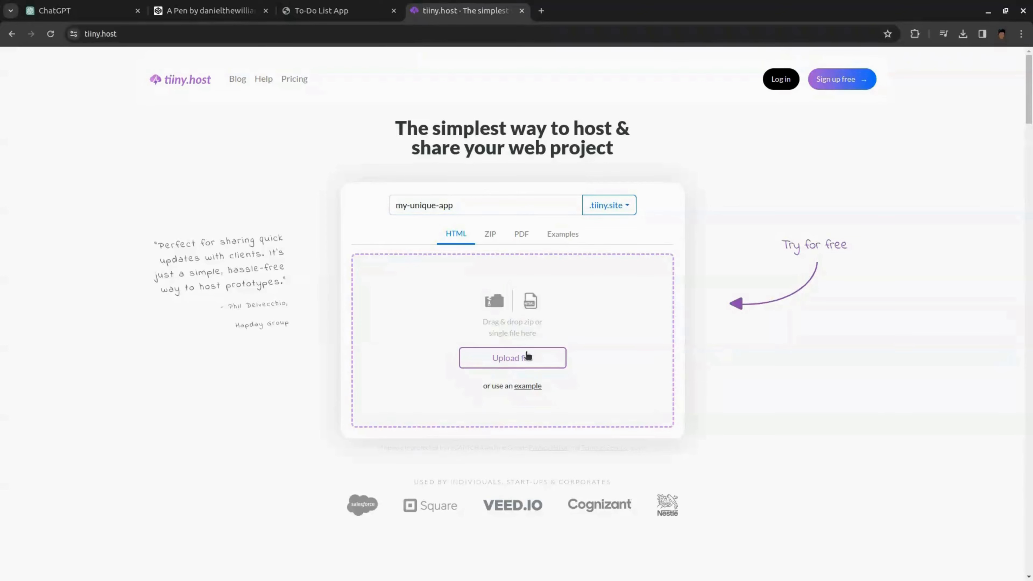
pyautogui.rightClick(297, 172)
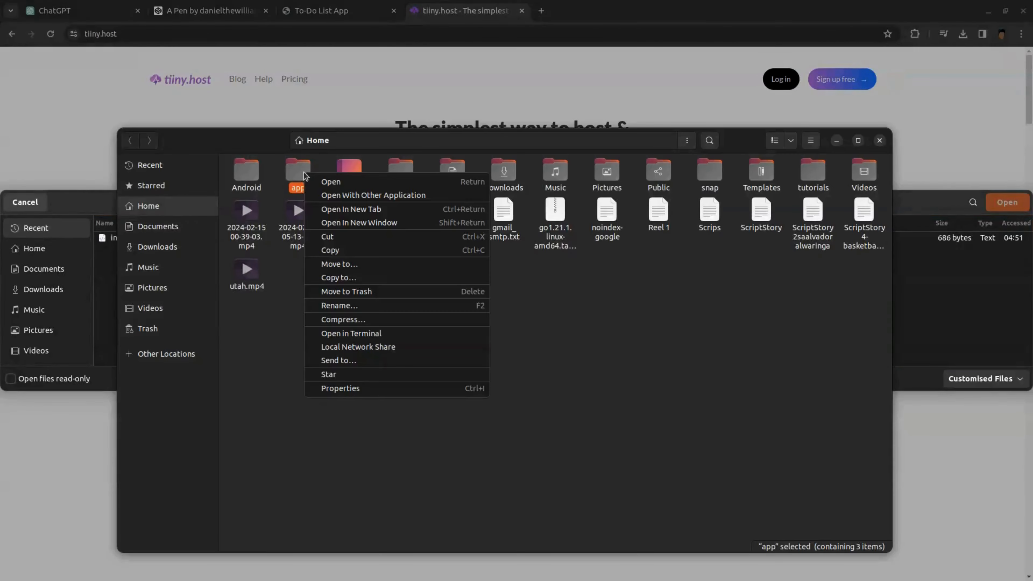
pyautogui.click(377, 322)
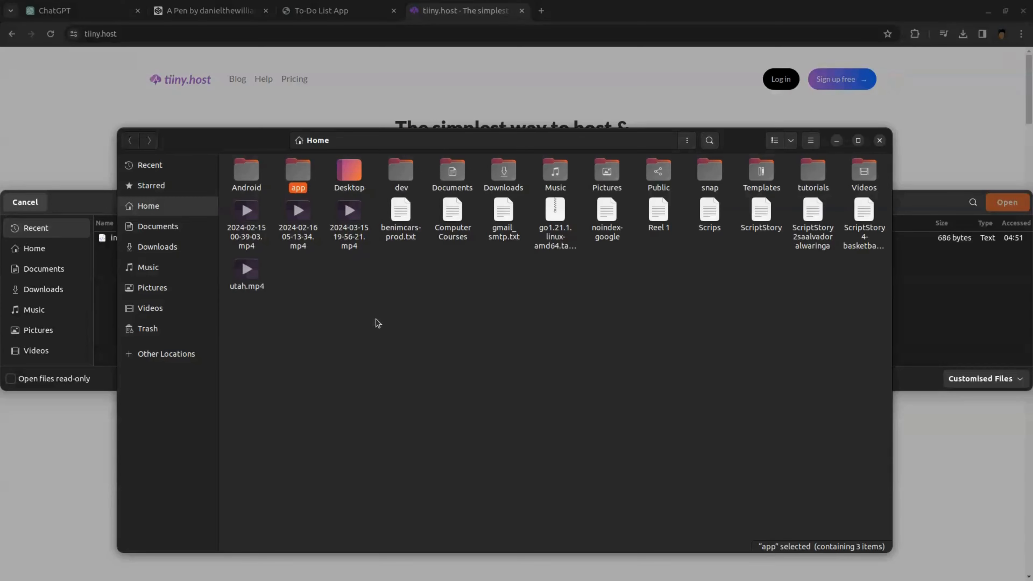
pyautogui.moveTo(619, 290)
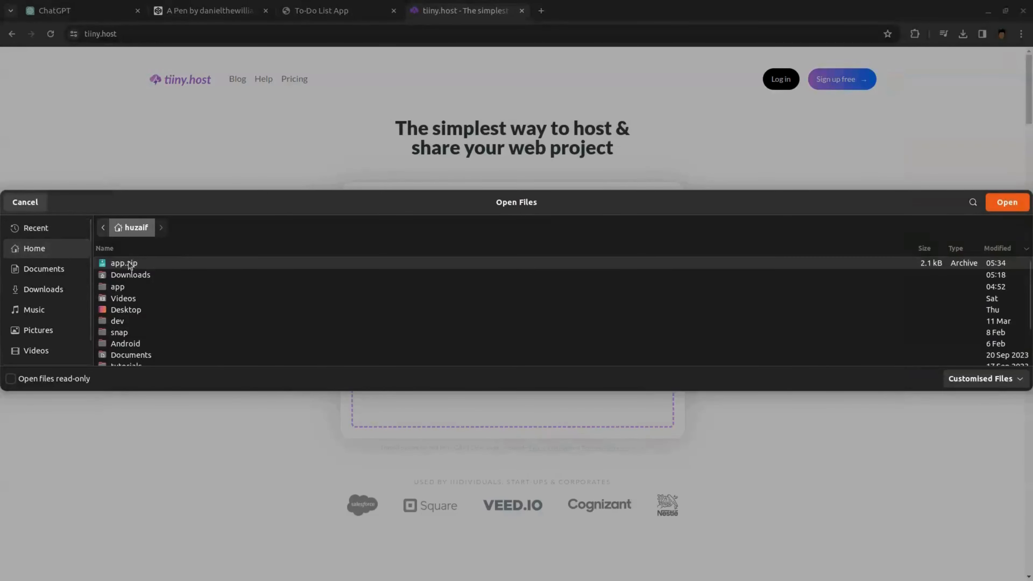
# - Upload app.zip, verify with Google, complete the welcome form and view my-unique-app.tiiny.site live
pyautogui.click(1006, 202)
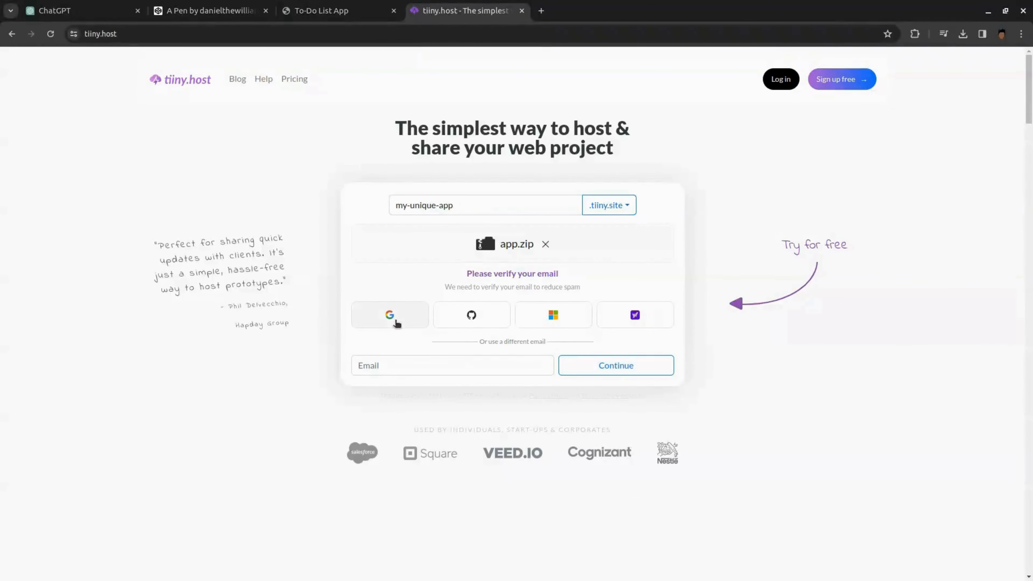
pyautogui.click(388, 315)
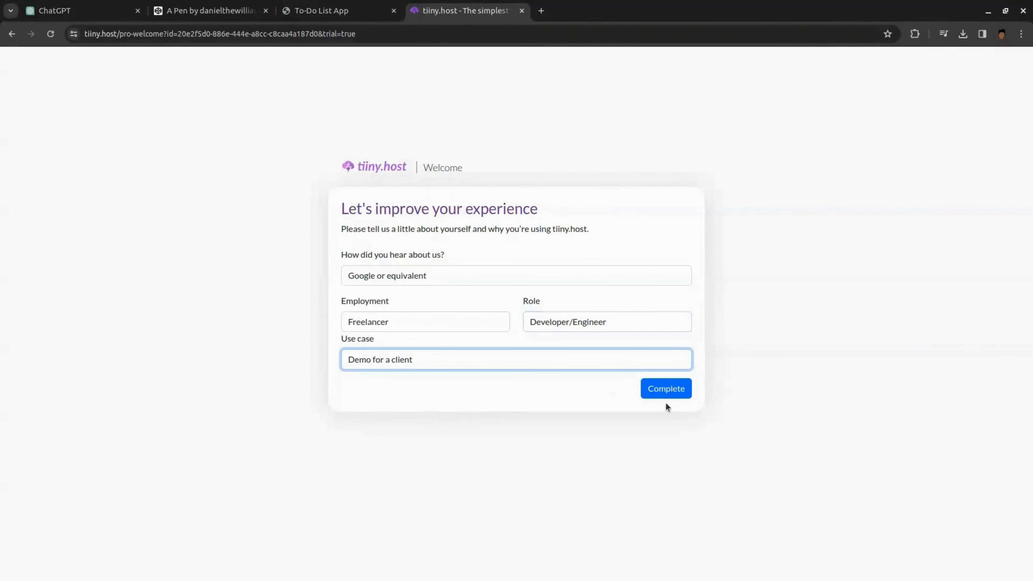
pyautogui.click(666, 388)
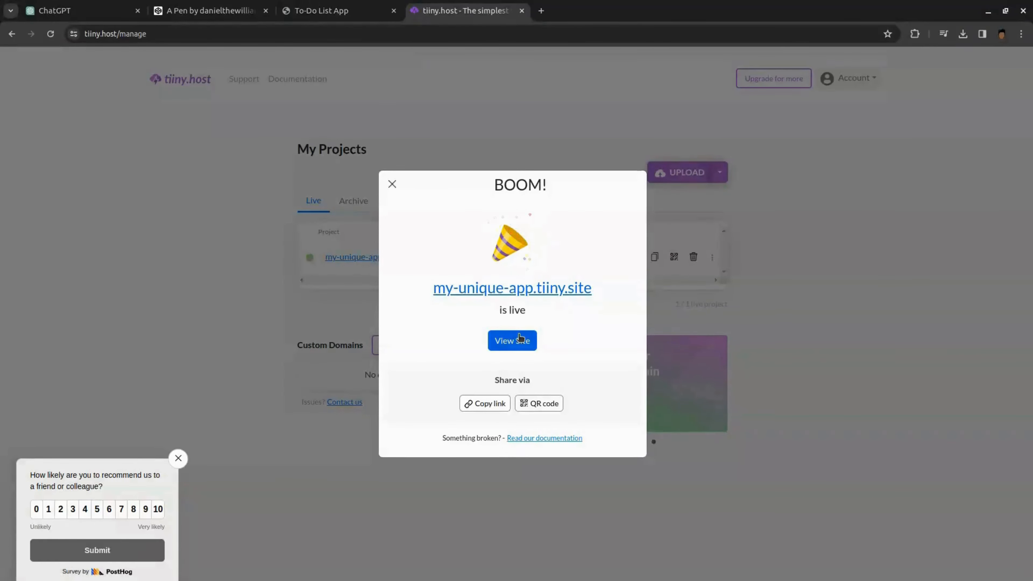
pyautogui.click(511, 341)
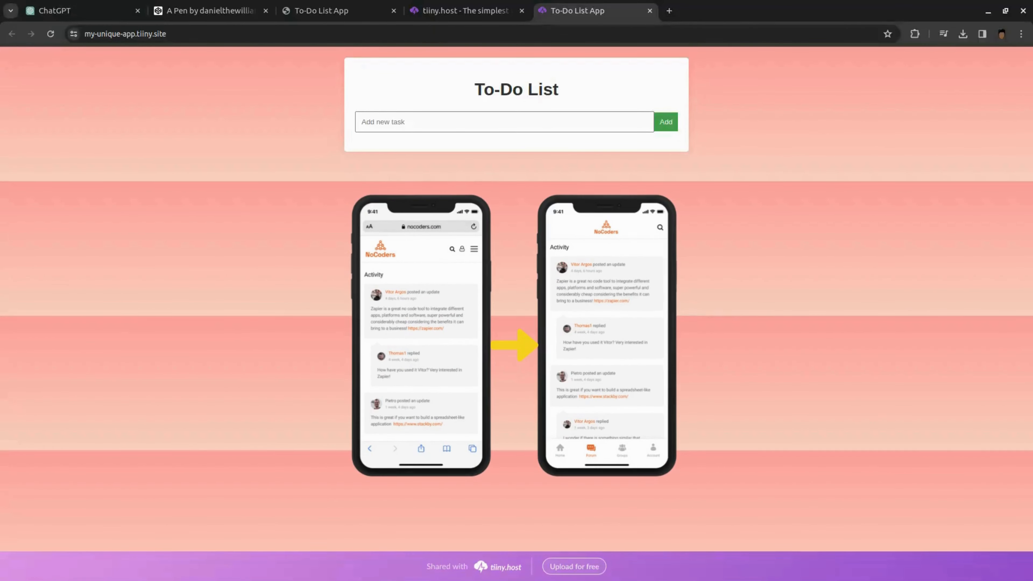
pyautogui.click(80, 11)
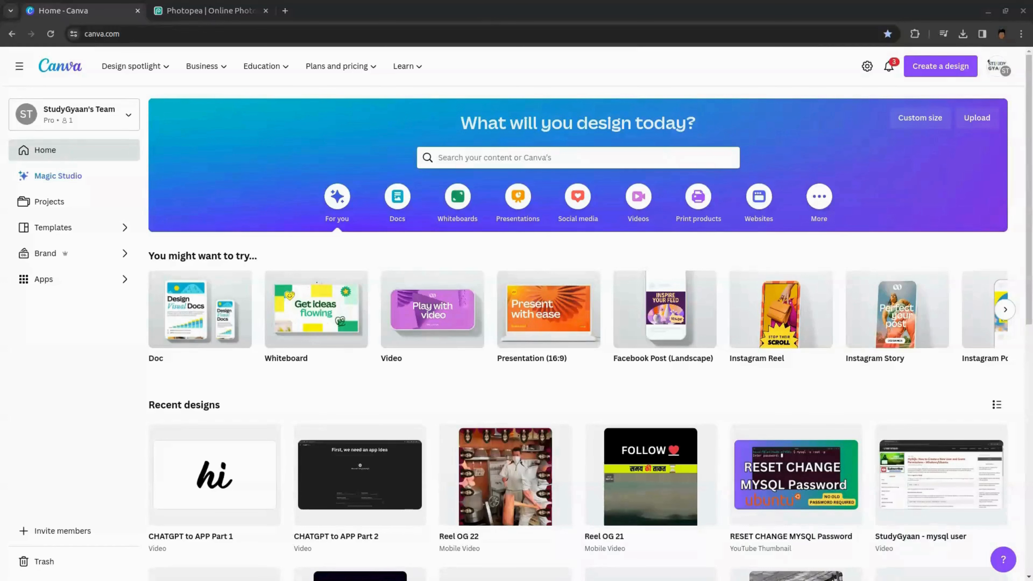
pyautogui.moveTo(899, 194)
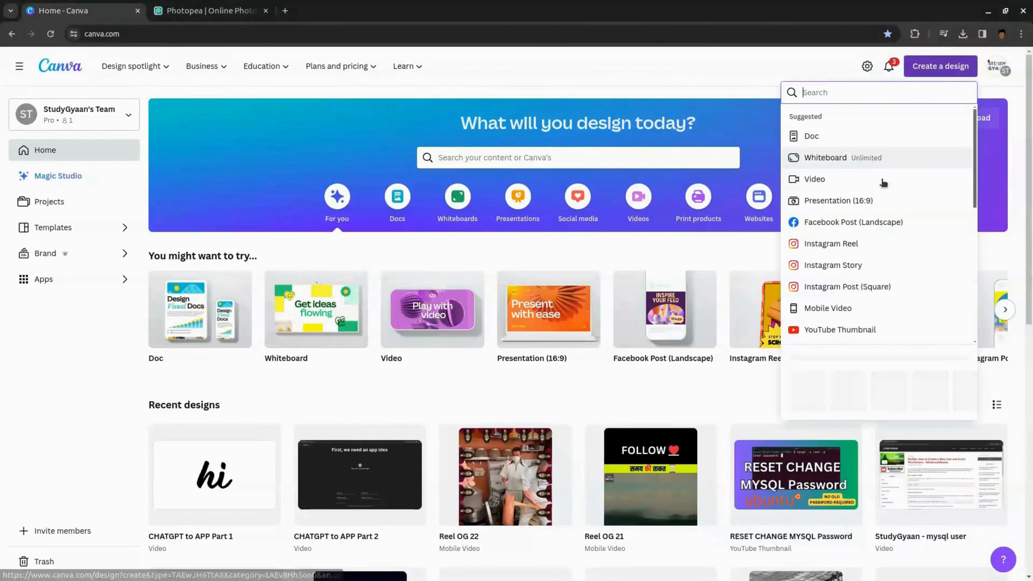
# - Create a Custom size 512 × 512 px design from Canva's home page
pyautogui.write('Custom size')
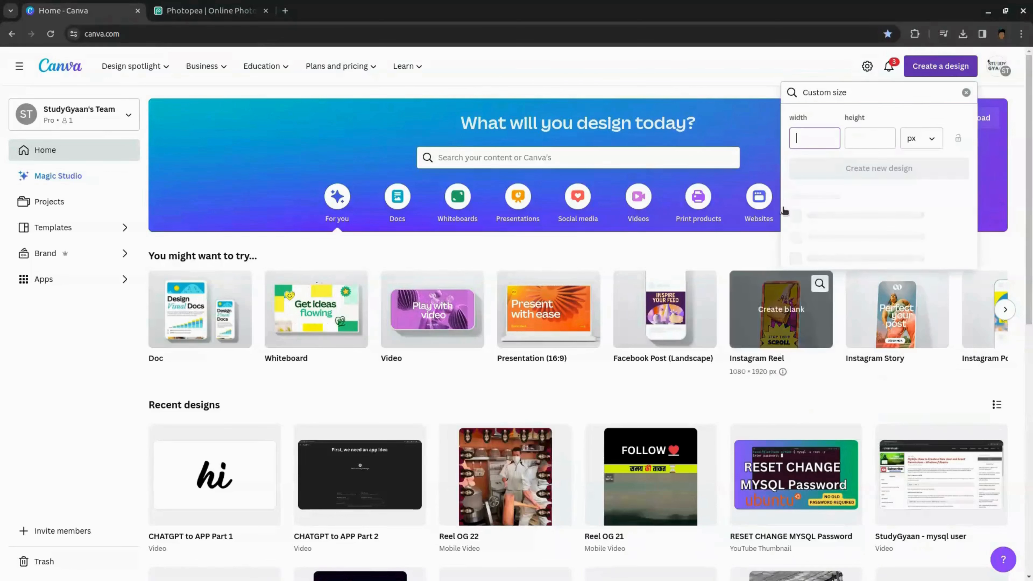
pyautogui.write('512')
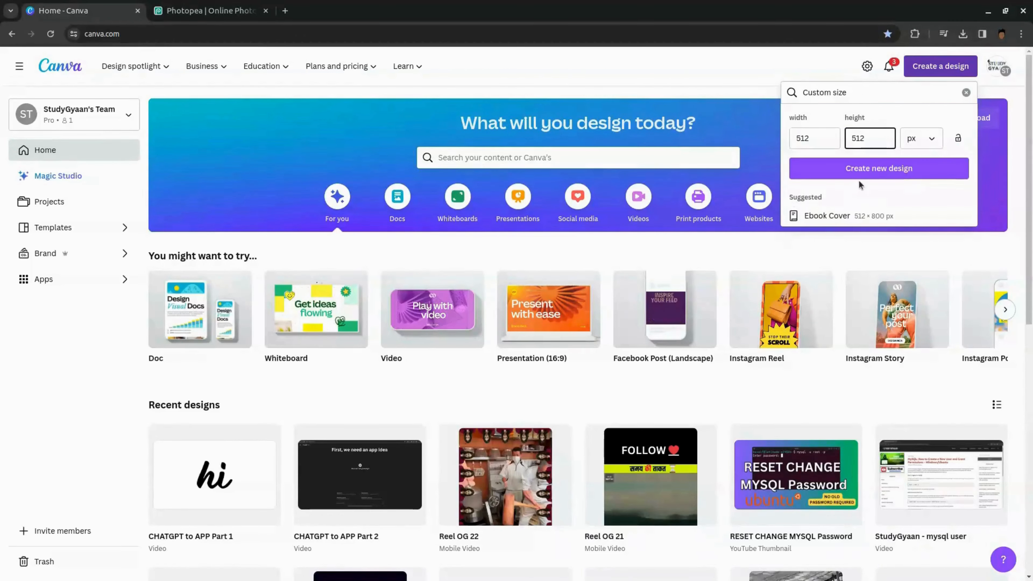
pyautogui.click(878, 168)
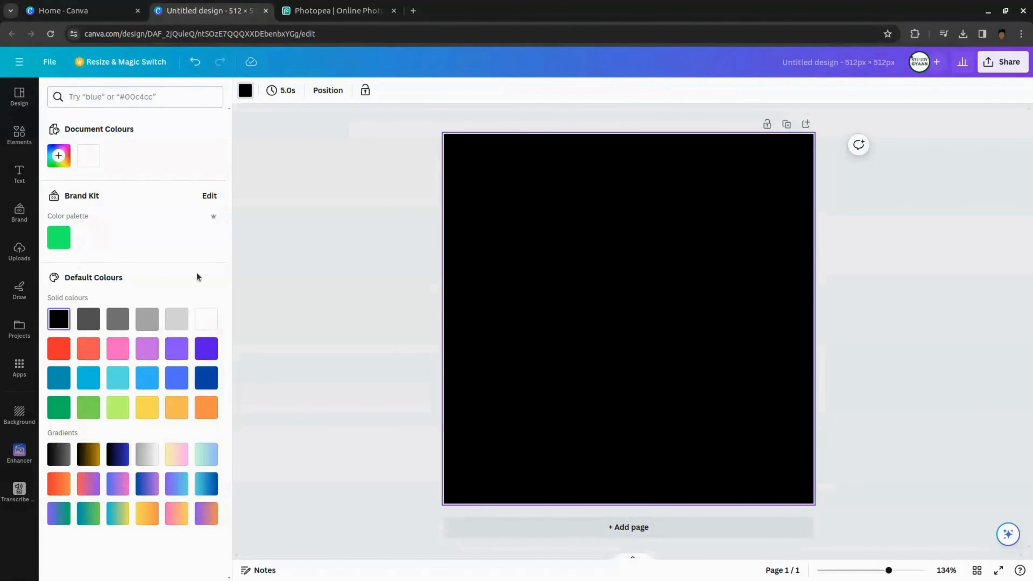
# - Add a pink-to-purple gradient circle and a 'list' clipboard graphic to the black page
pyautogui.click(19, 135)
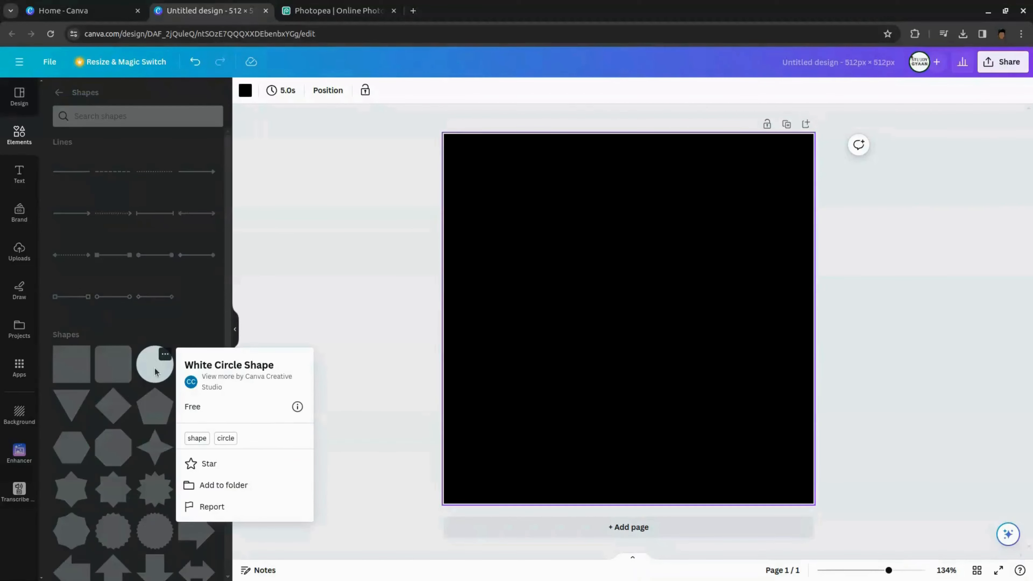
pyautogui.click(156, 364)
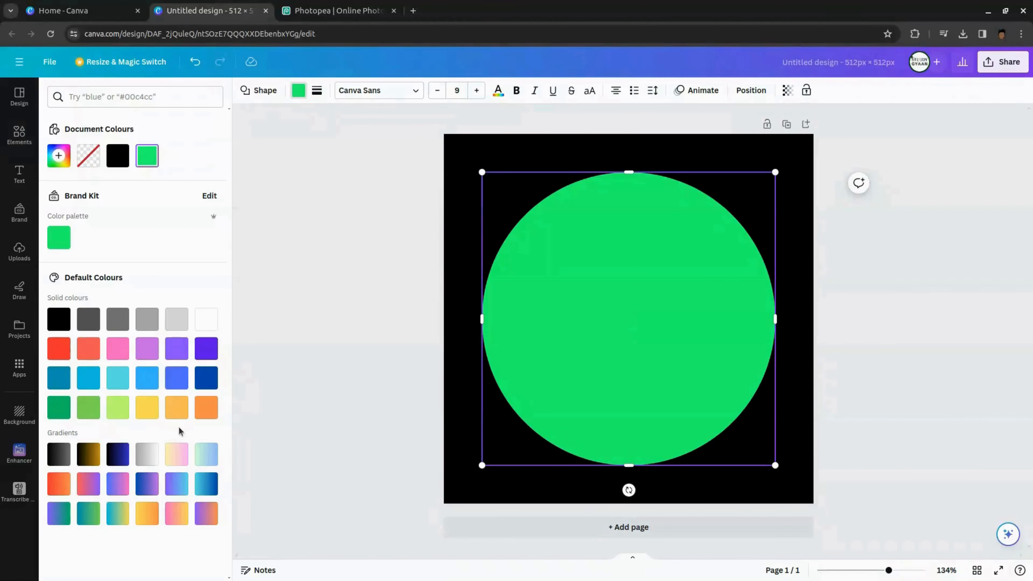
pyautogui.click(88, 484)
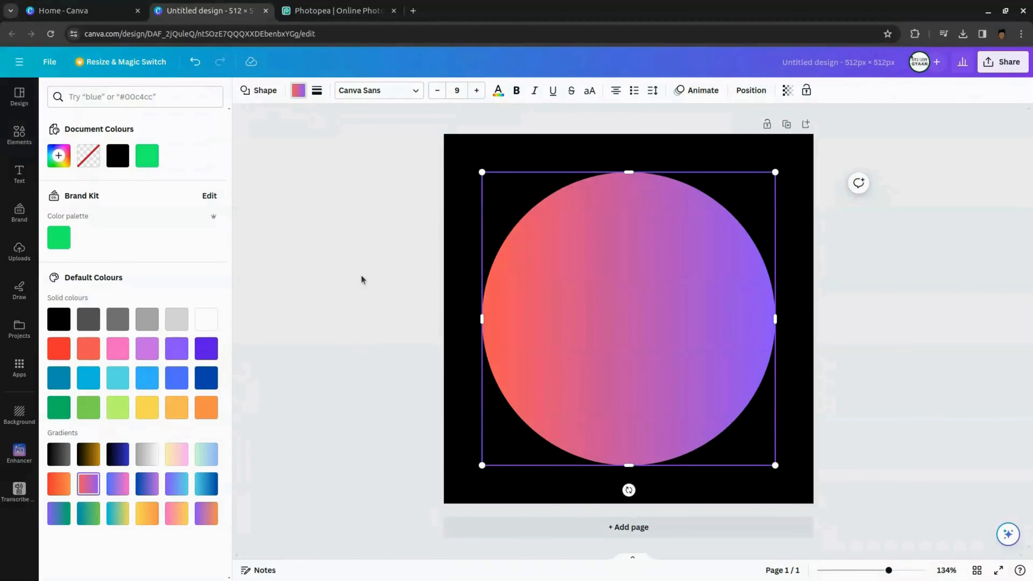
pyautogui.write('list icon')
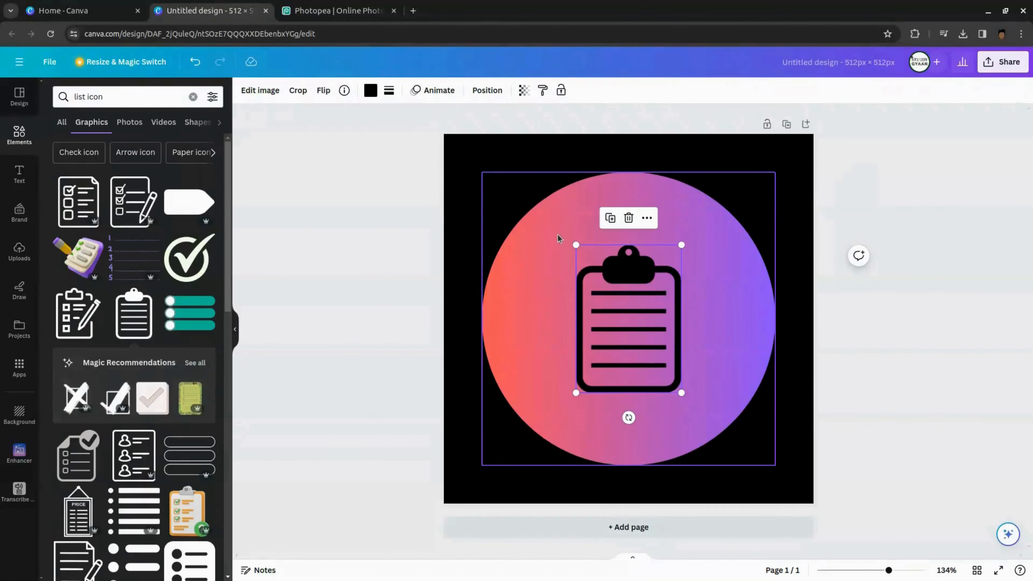
# - Download the finished icon design through Canva's Share menu
pyautogui.click(1001, 61)
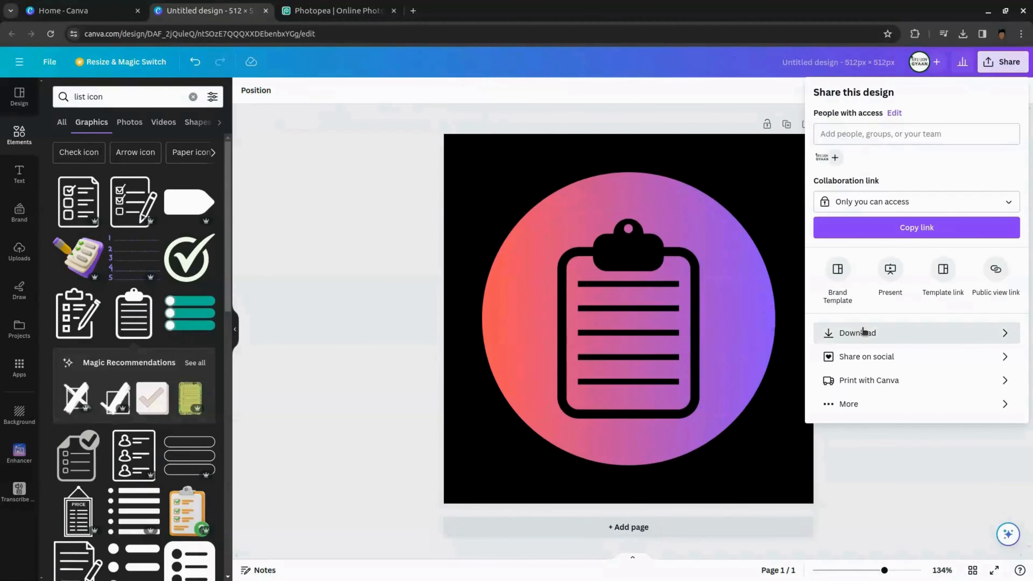
pyautogui.click(857, 332)
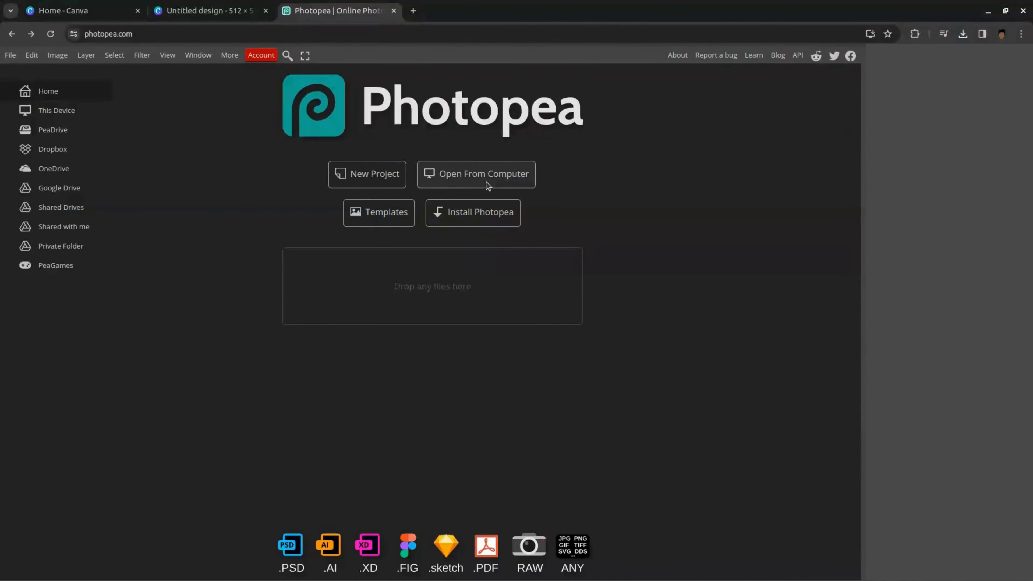
# - Load the downloaded icon in Photopea and export it as a transparent-background PNG
pyautogui.click(483, 173)
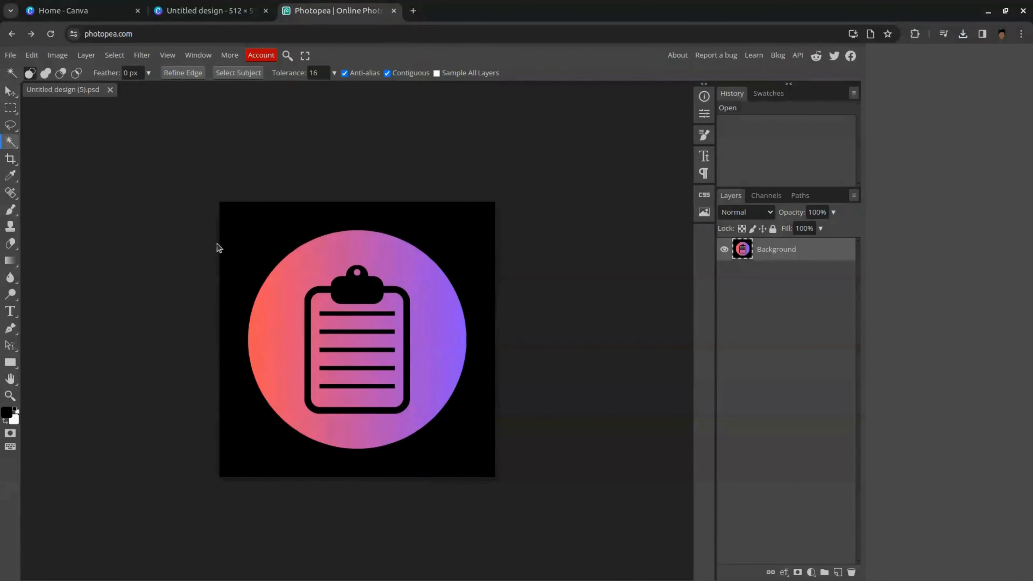
pyautogui.moveTo(10, 143)
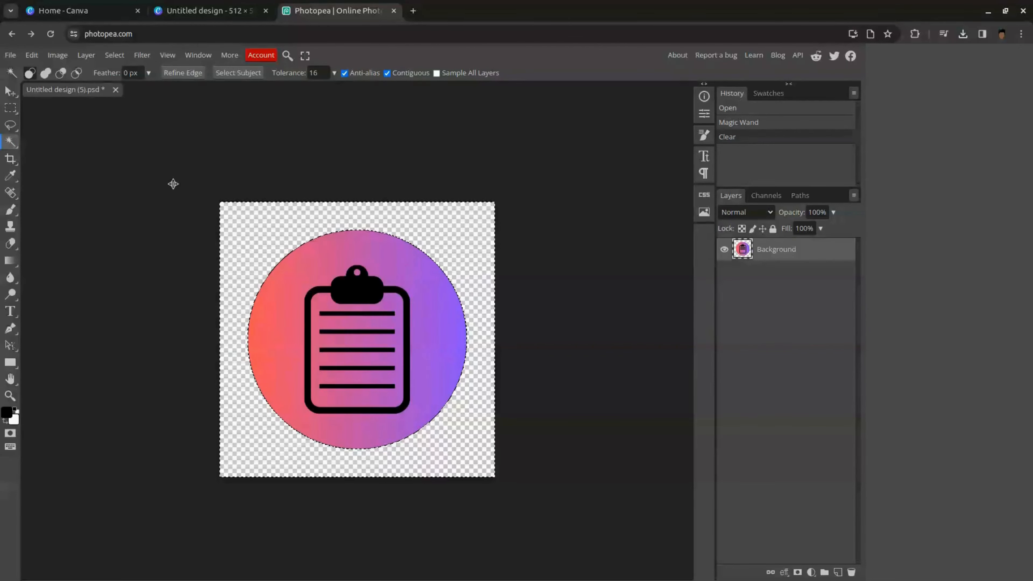
pyautogui.click(9, 55)
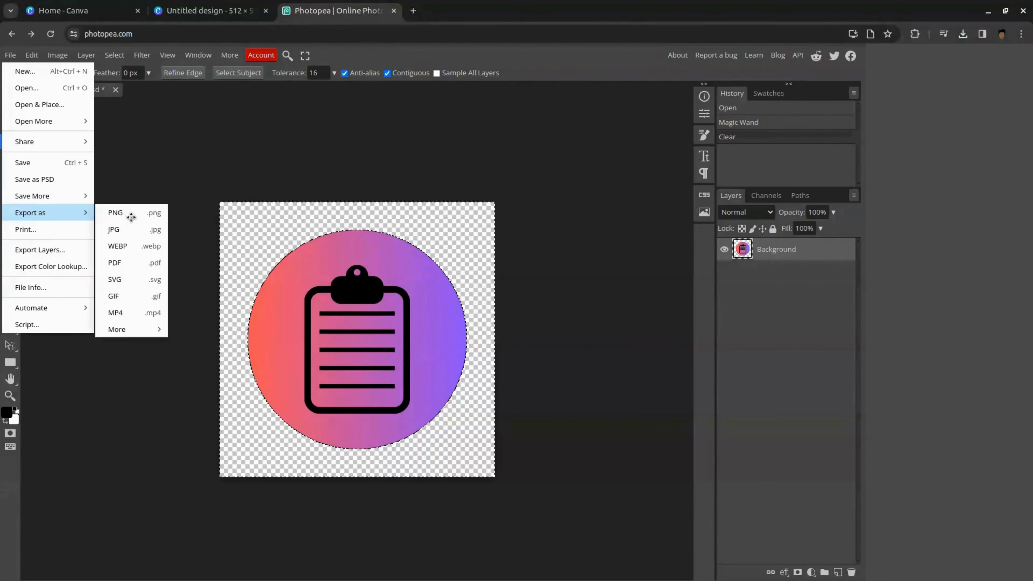
pyautogui.click(115, 212)
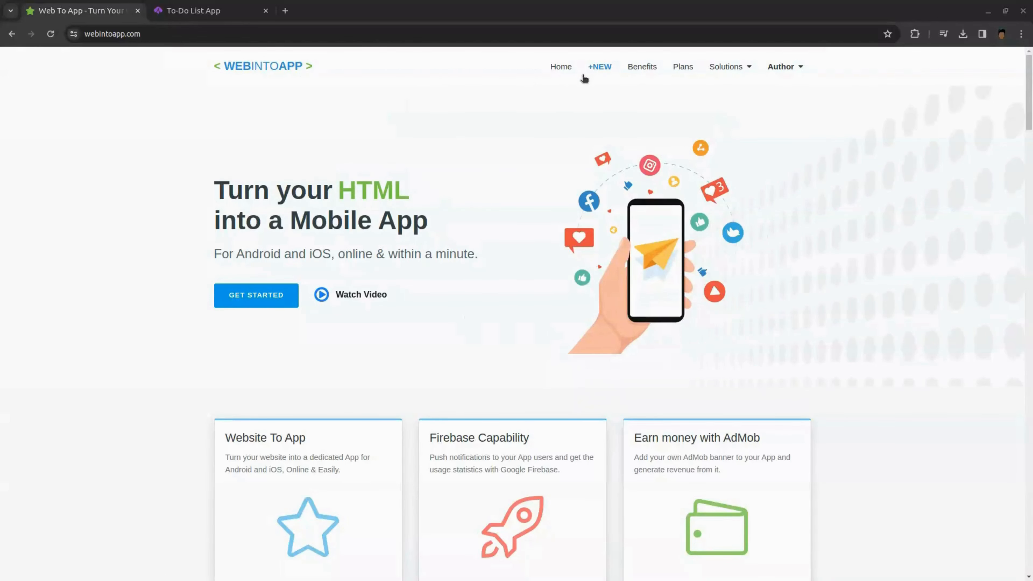
pyautogui.click(208, 10)
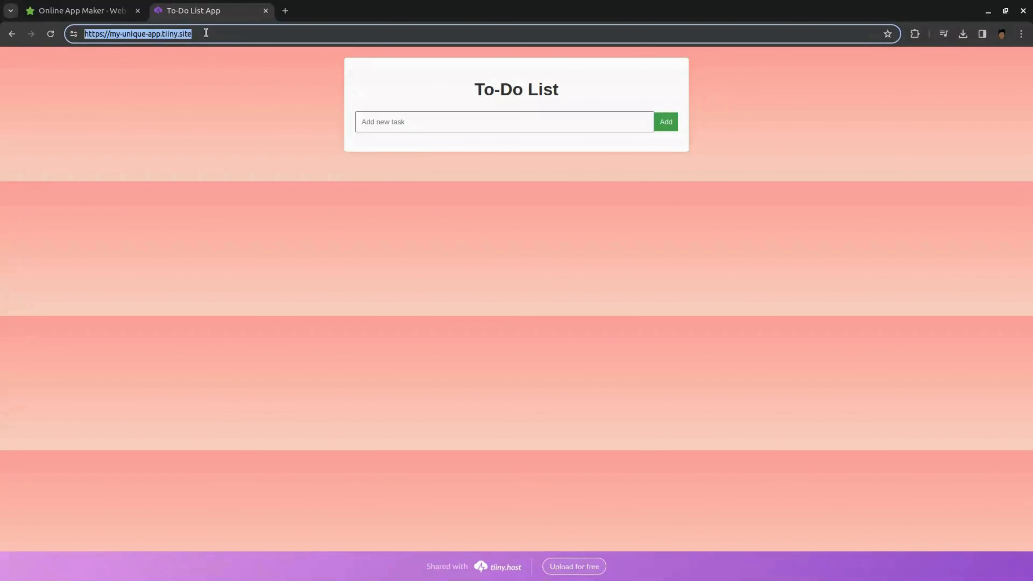
pyautogui.click(79, 11)
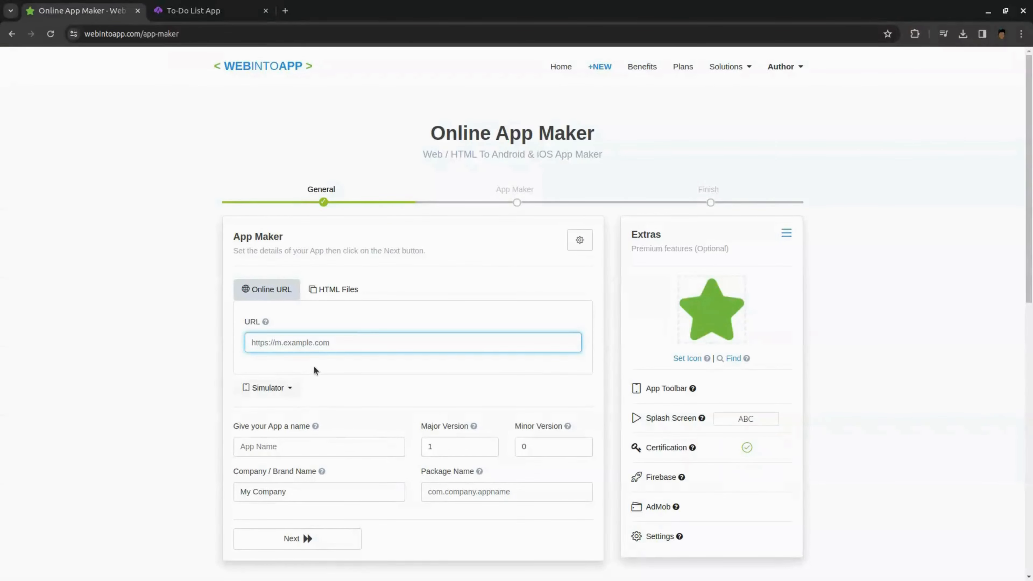
pyautogui.write('https://my-unique-app.tiiny.site/')
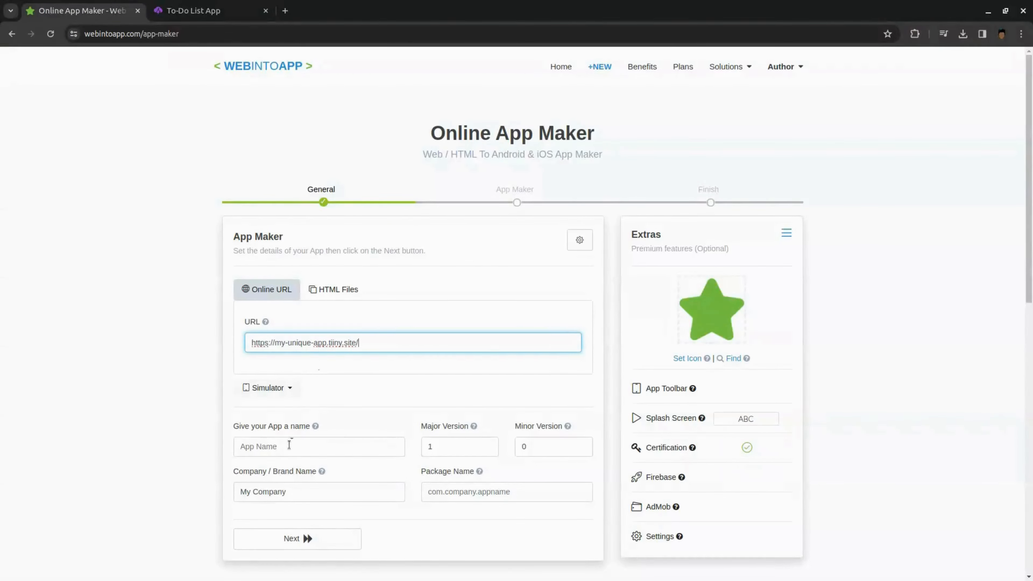
pyautogui.write('My ToDo')
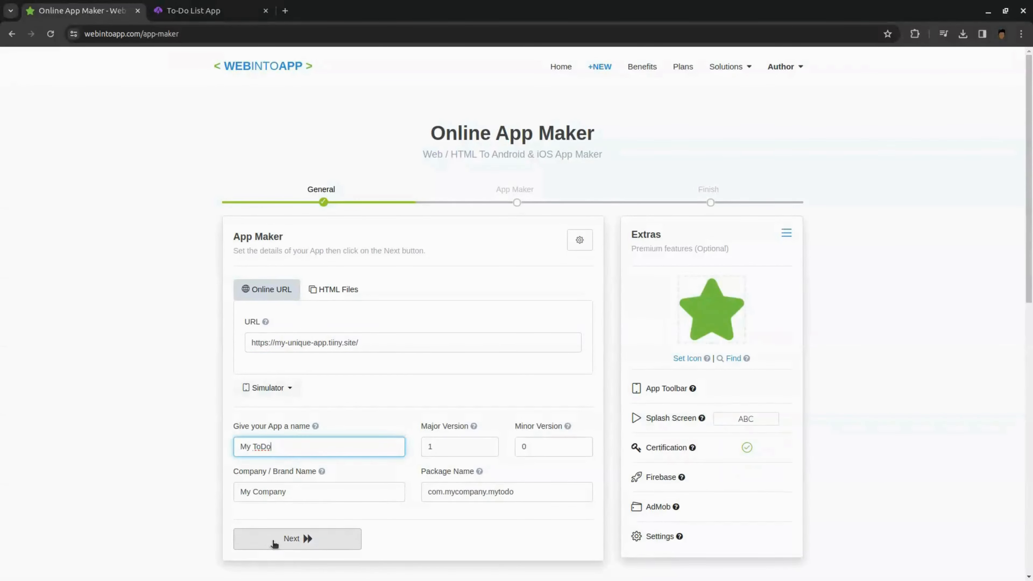
pyautogui.click(296, 538)
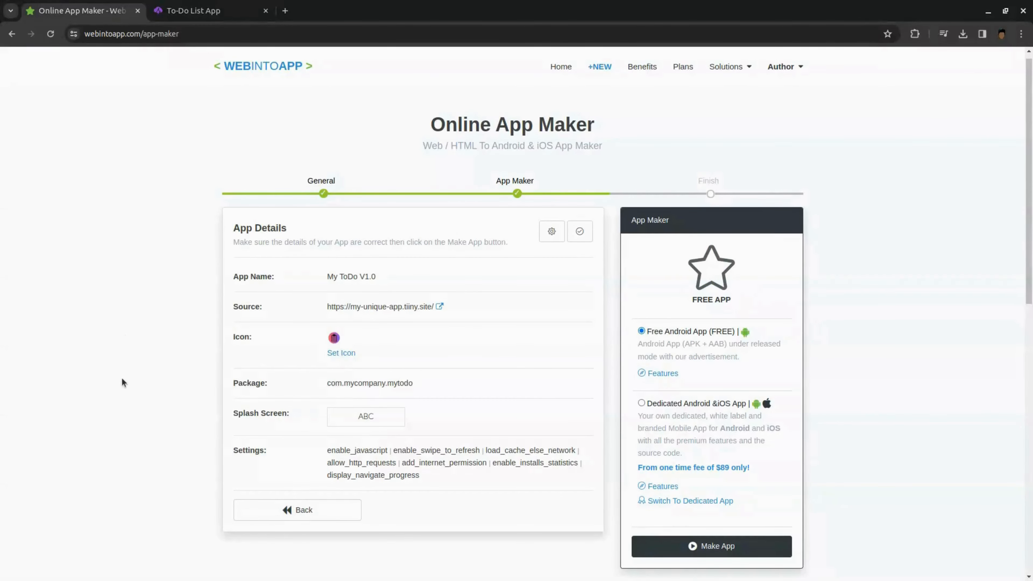
pyautogui.moveTo(296, 479)
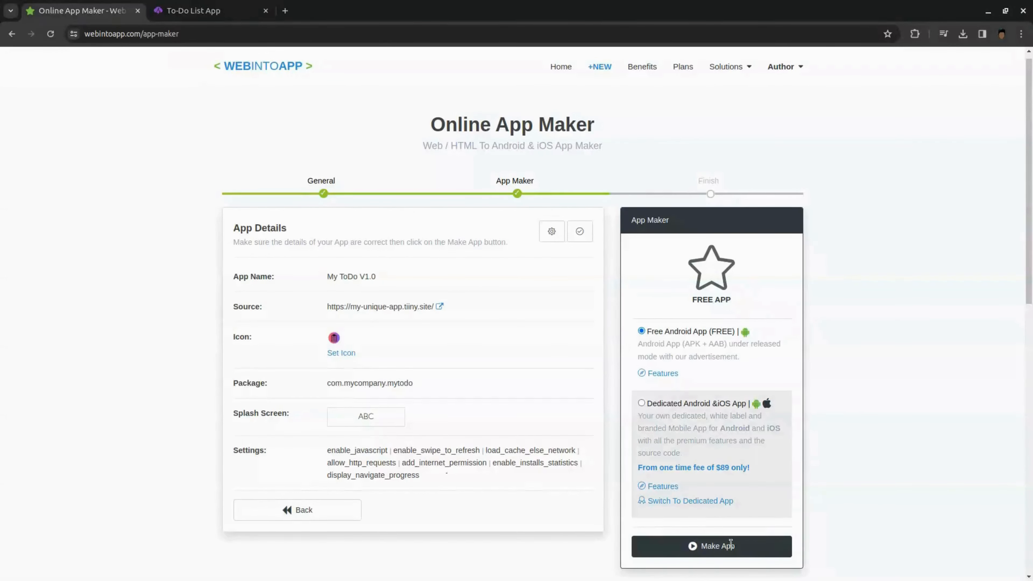
# - Make the free Android app build of My ToDo
pyautogui.click(711, 545)
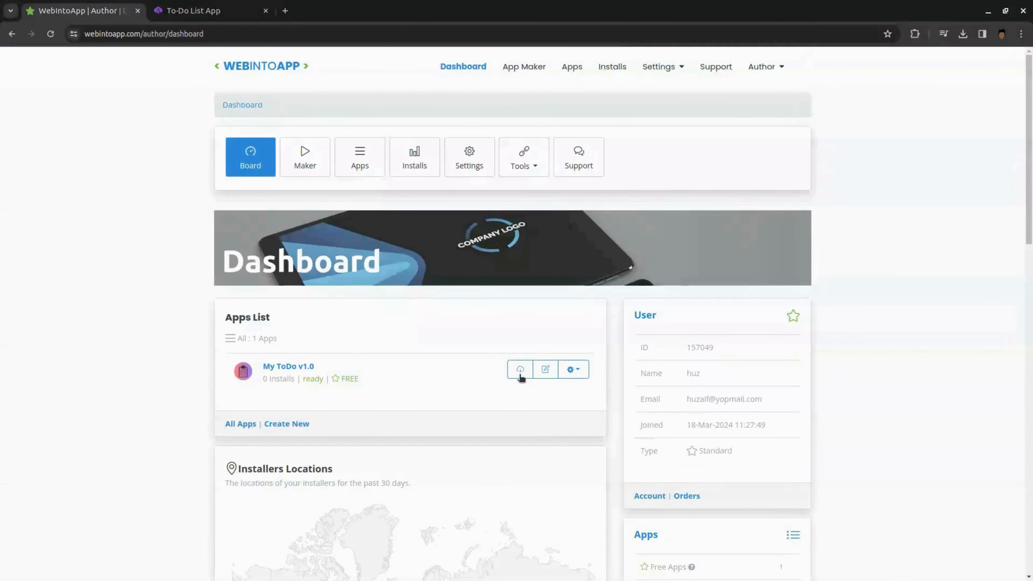
# - Download all My ToDo v1.0 files as a ZIP and bring up its options in Downloads
pyautogui.click(520, 370)
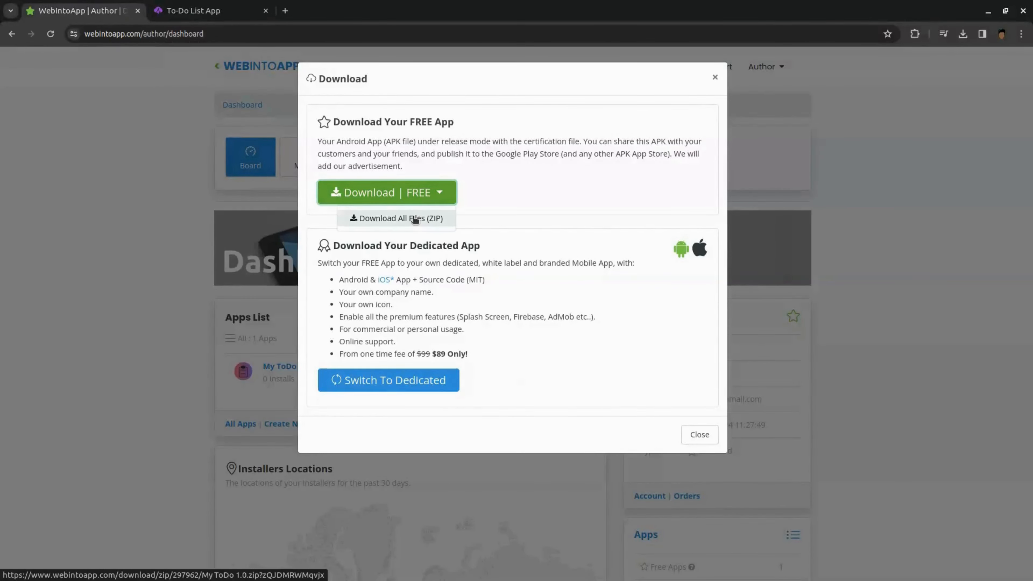
pyautogui.click(397, 218)
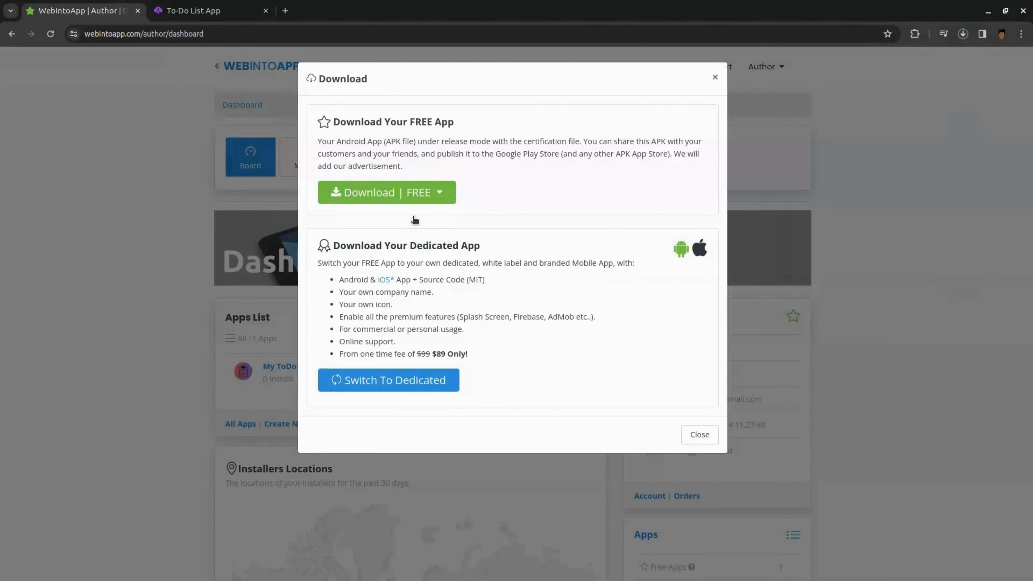
pyautogui.click(379, 192)
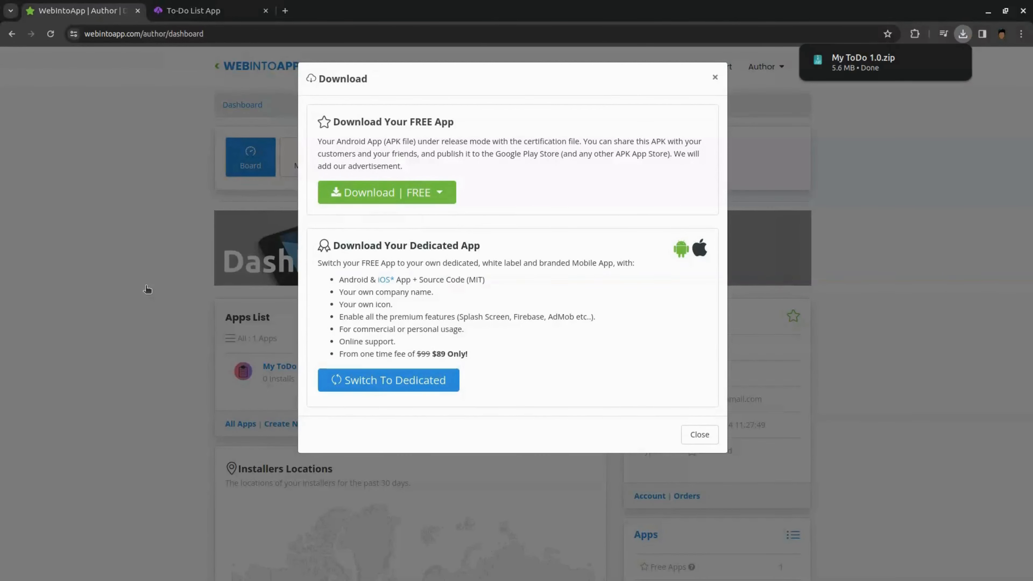
pyautogui.rightClick(238, 205)
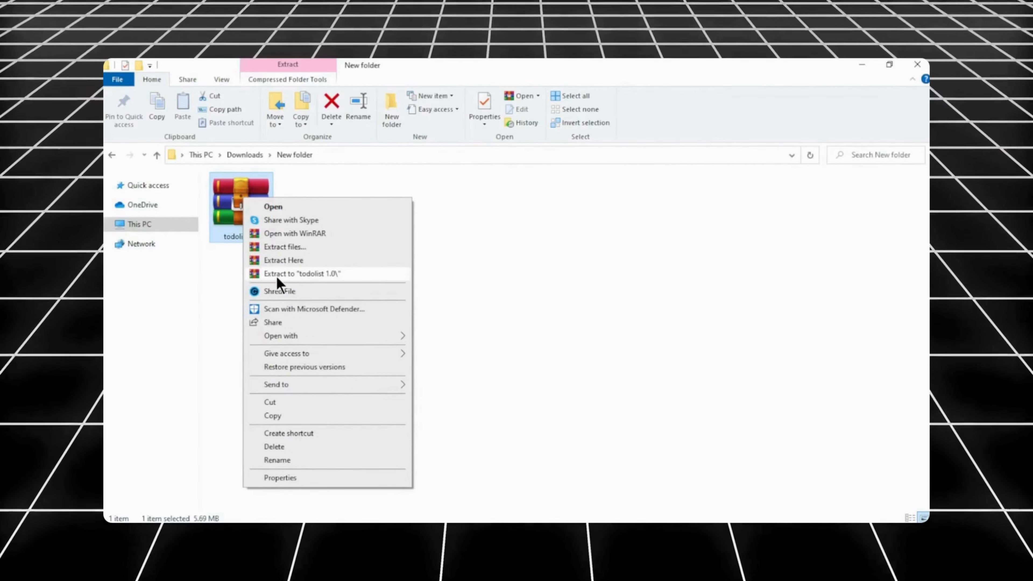
# - Extract the archive to the todolist 1.0 folder and go into its android folder
pyautogui.click(302, 273)
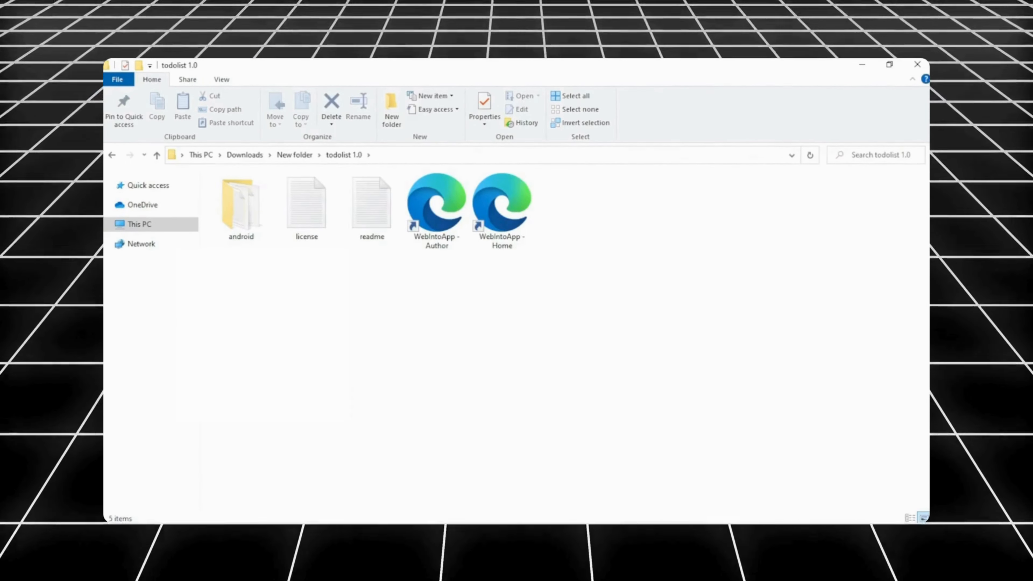
pyautogui.doubleClick(241, 205)
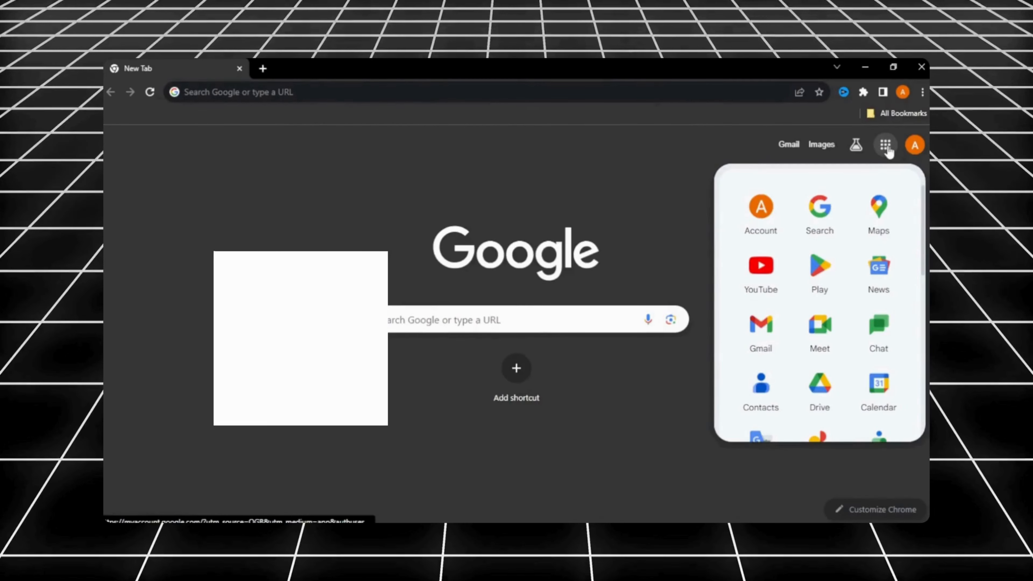
# - Launch Google Drive from Chrome's Google apps grid
pyautogui.click(820, 384)
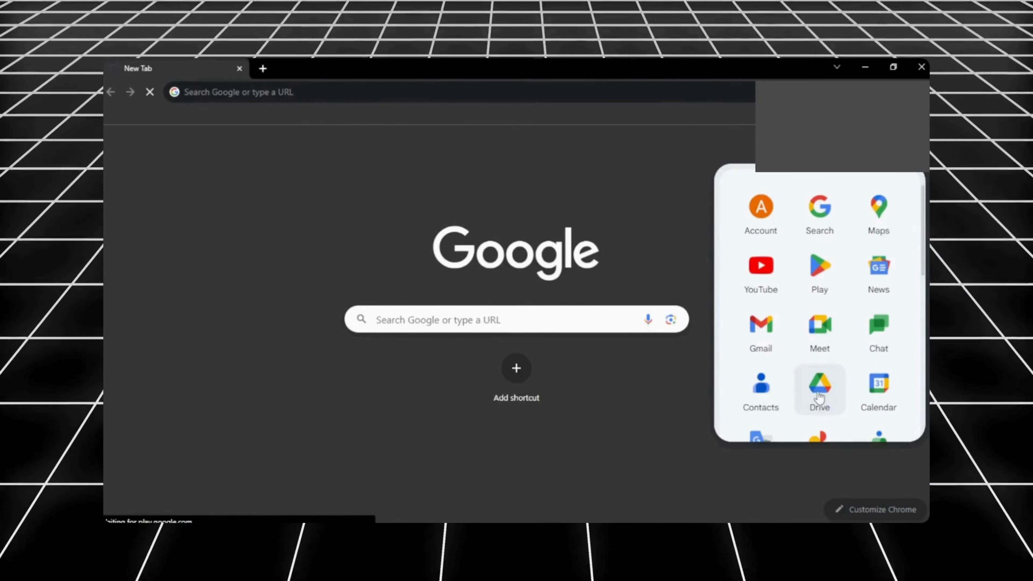
pyautogui.click(819, 388)
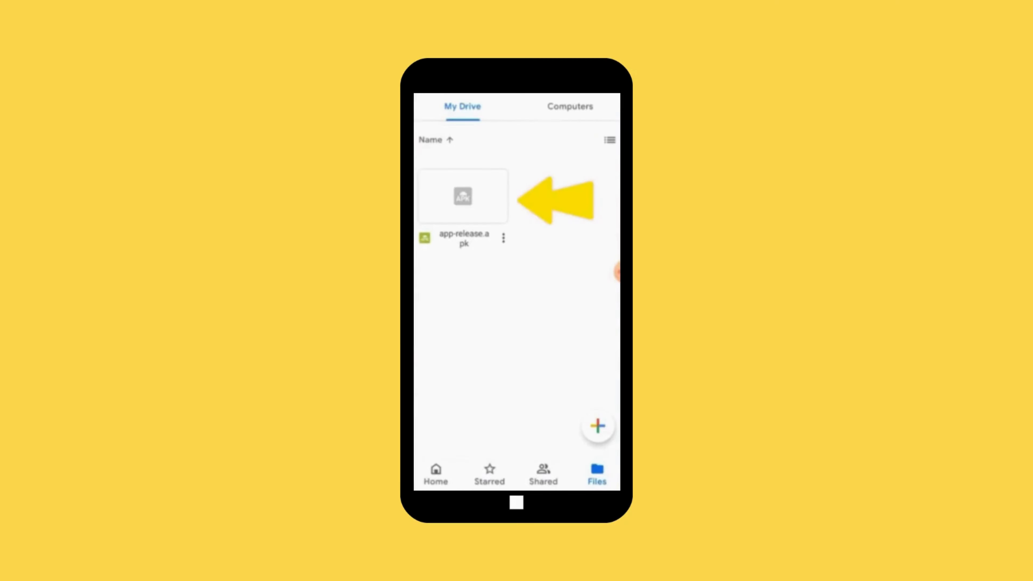
# - Install the todolist app from app-release.apk in My Drive
pyautogui.click(461, 197)
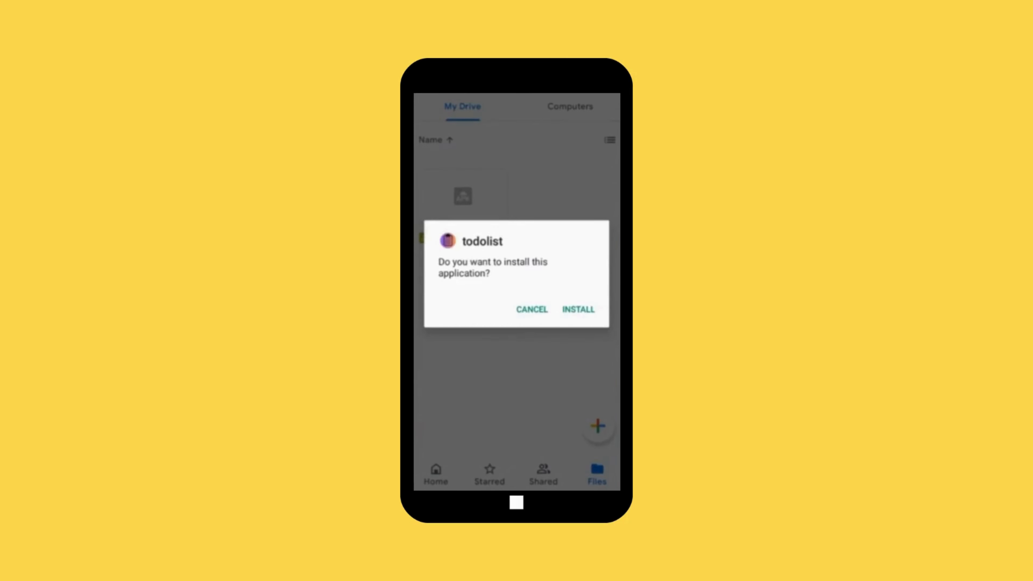
pyautogui.click(578, 310)
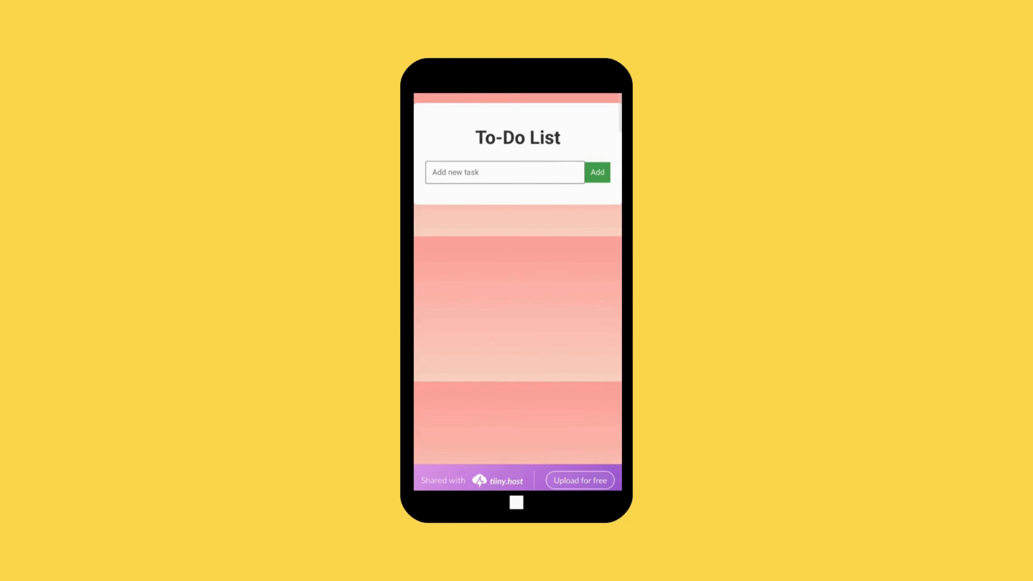
# - Add a Read a Book task and edit it to Read a Booook
pyautogui.click(504, 172)
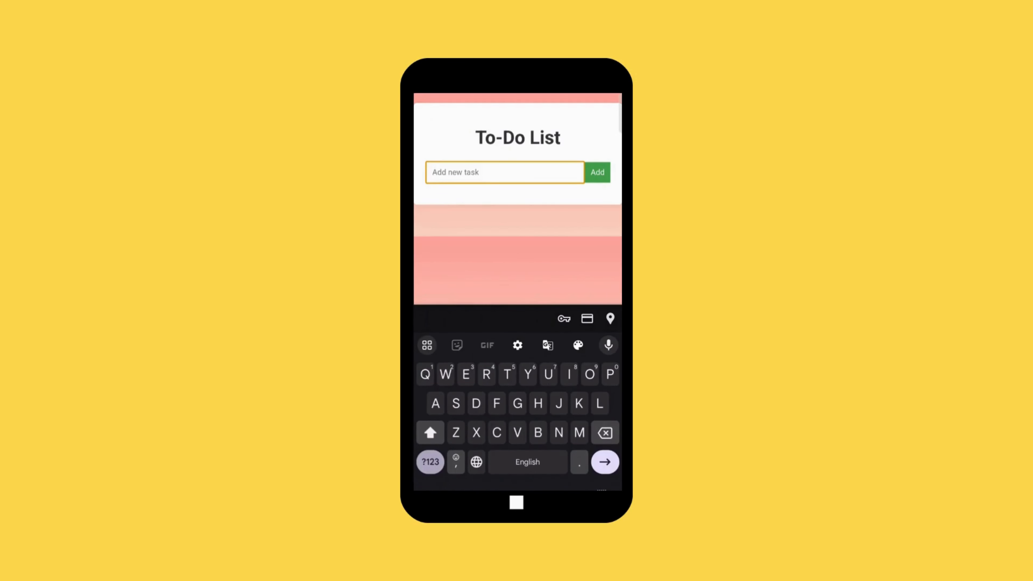
pyautogui.write('Read')
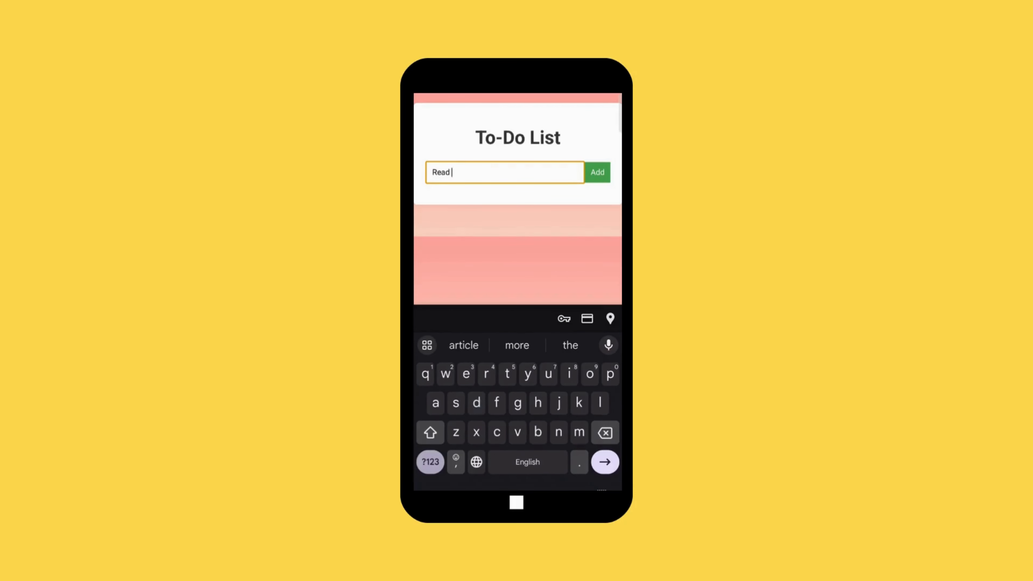
pyautogui.write('a Book')
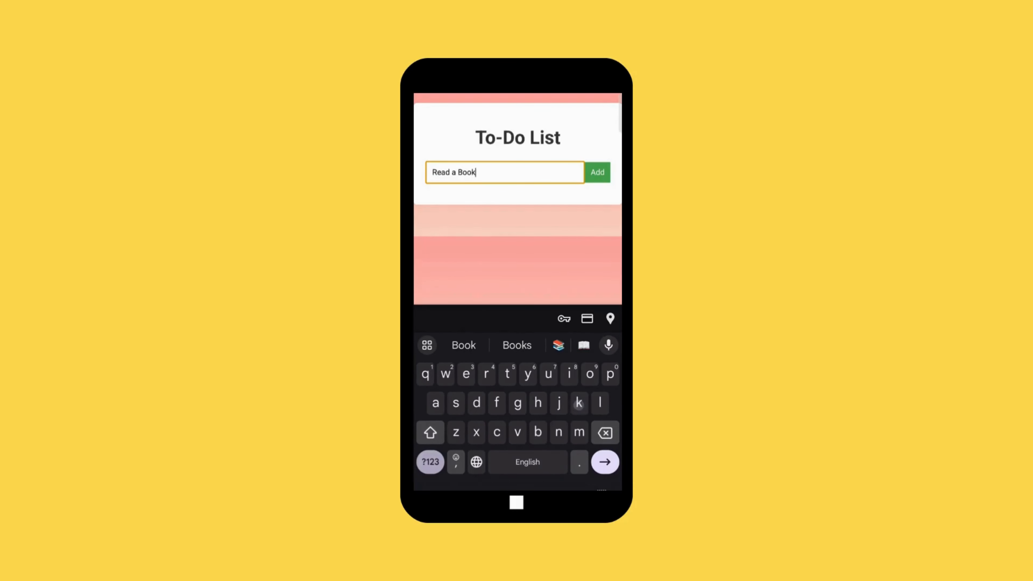
pyautogui.click(596, 172)
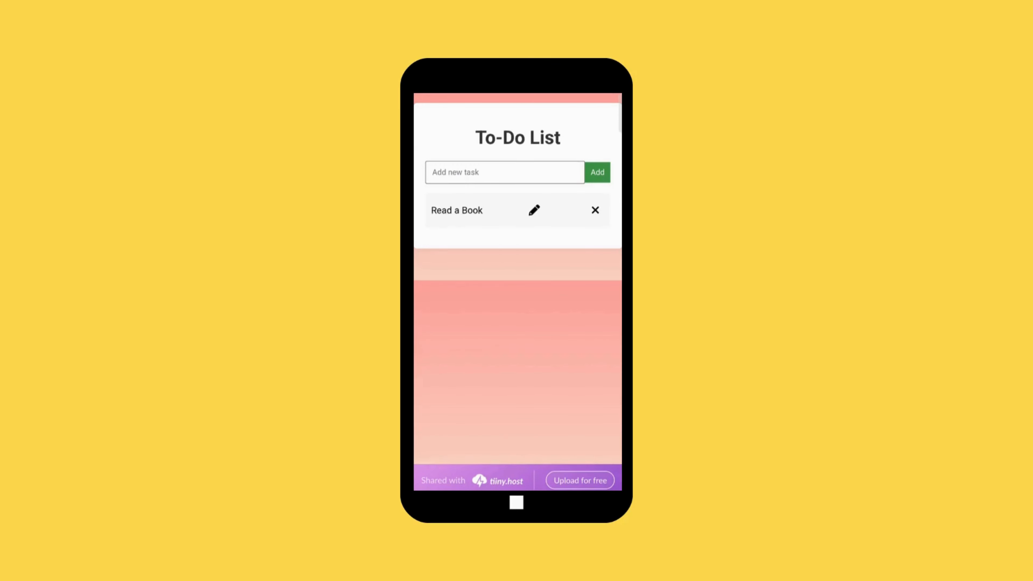
pyautogui.click(534, 211)
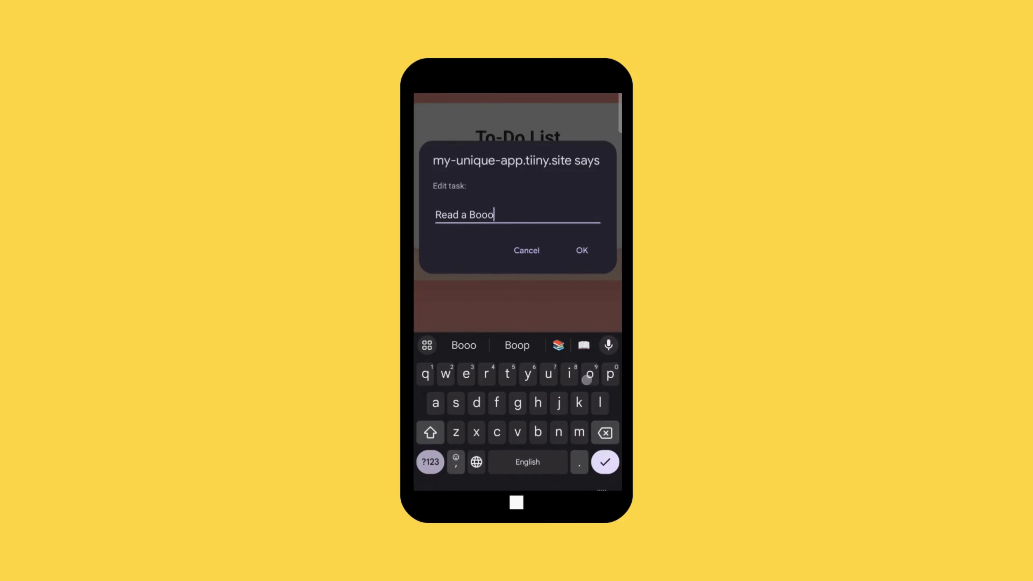
pyautogui.click(581, 249)
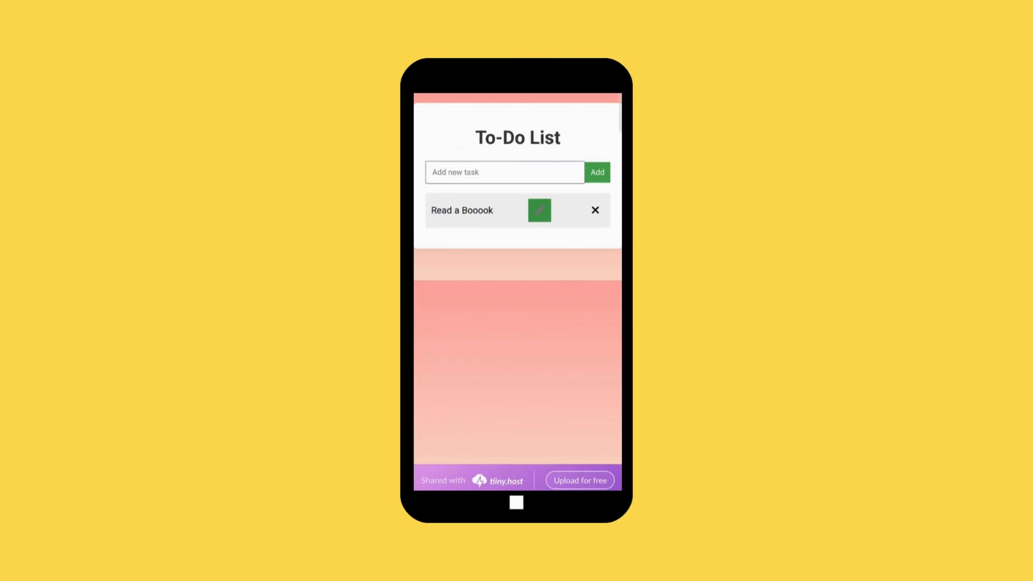
# - Add a Hello task, then view StudyGyaan's YouTube channel about details
pyautogui.click(505, 172)
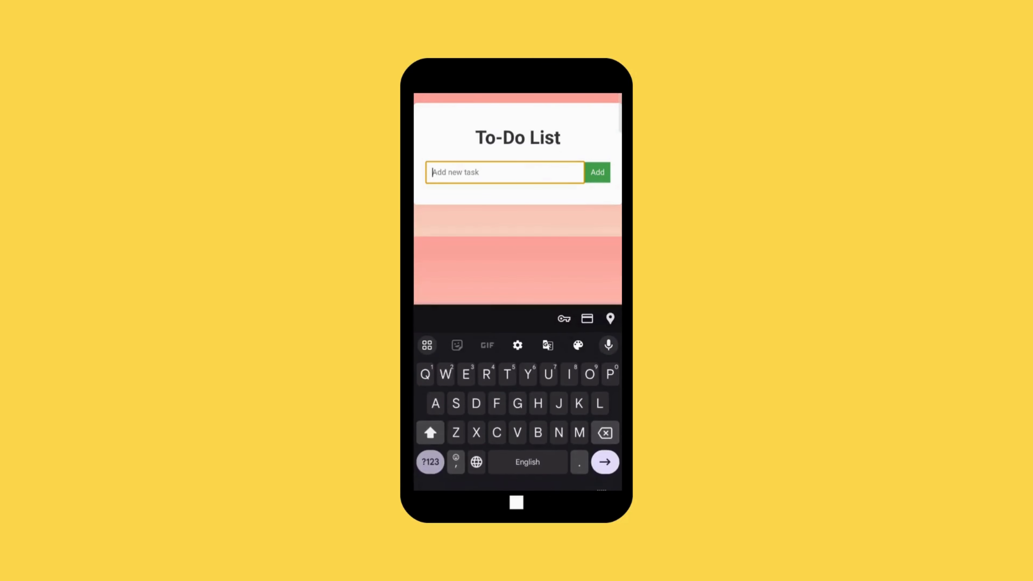
pyautogui.write('Hello')
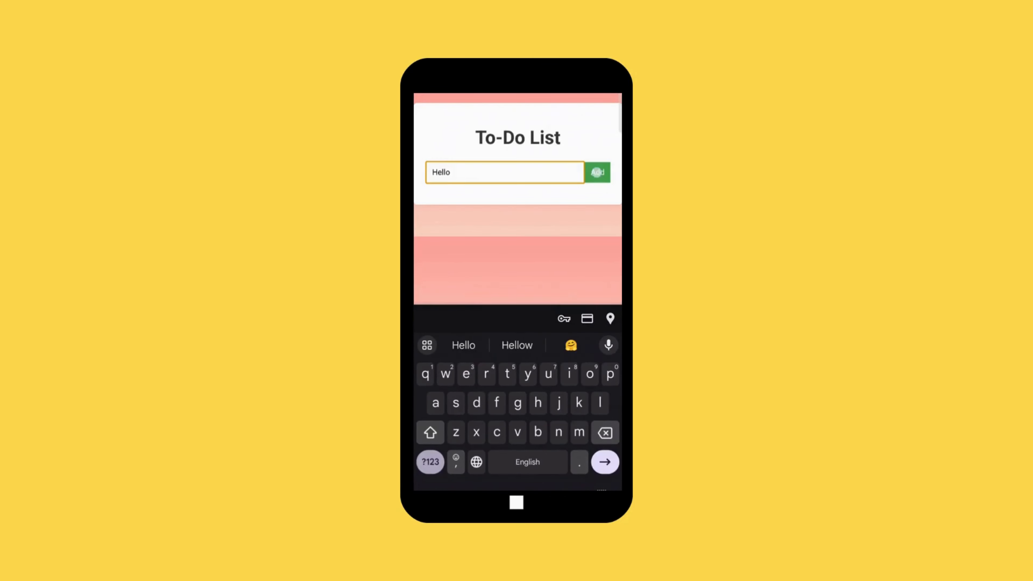
pyautogui.click(597, 172)
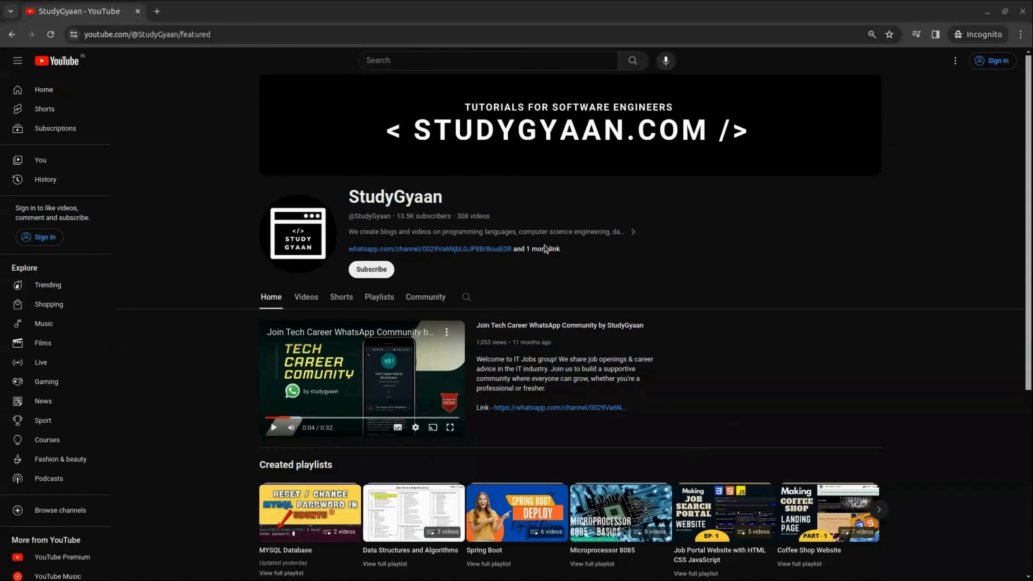
pyautogui.click(547, 248)
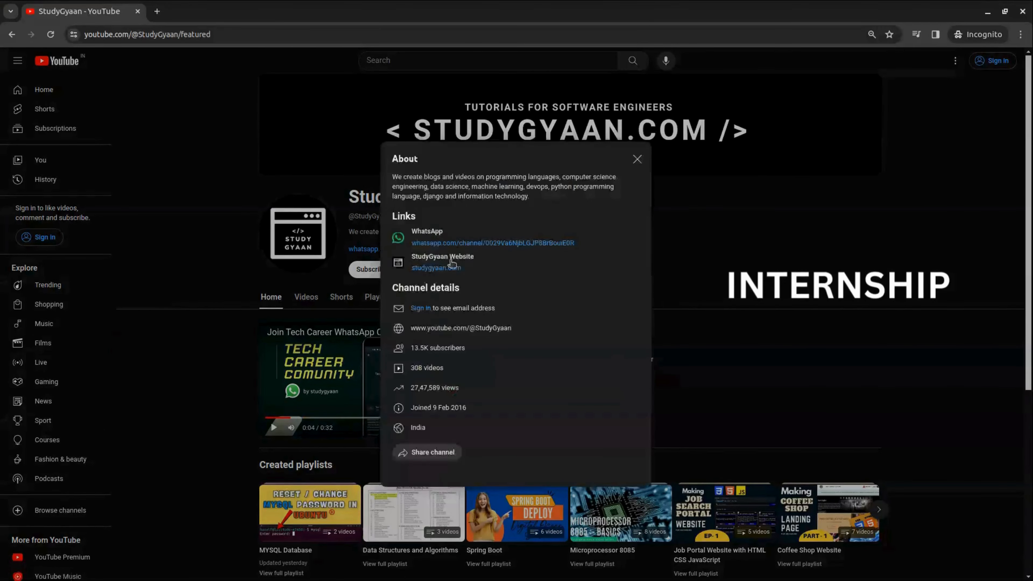